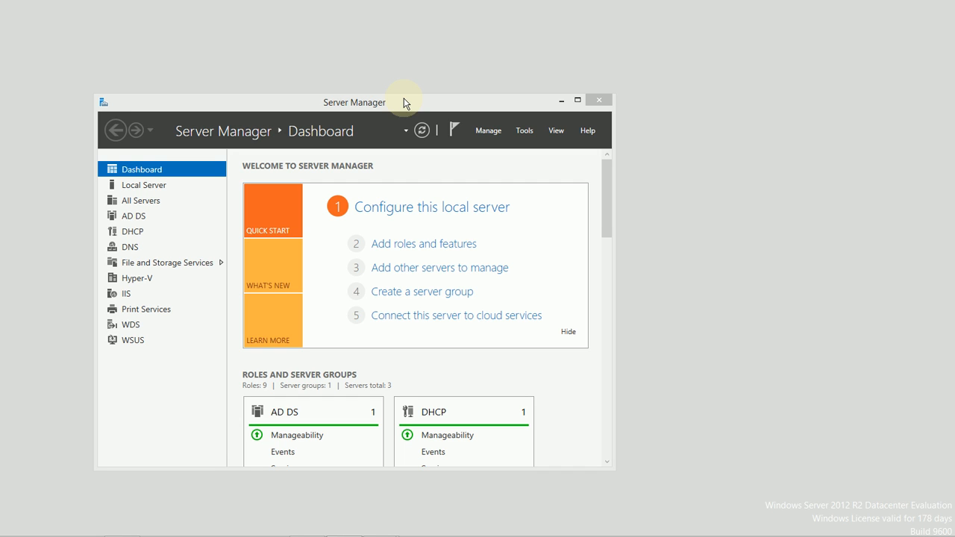
pyautogui.moveTo(94, 416)
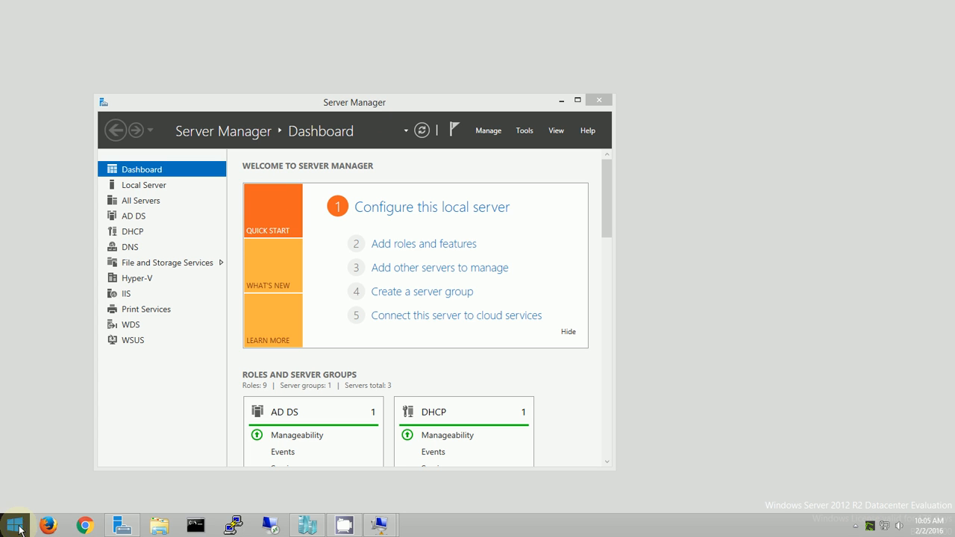
# Right-click the Start button to show the Win+X menu listing Event Viewer.
pyautogui.rightClick(14, 525)
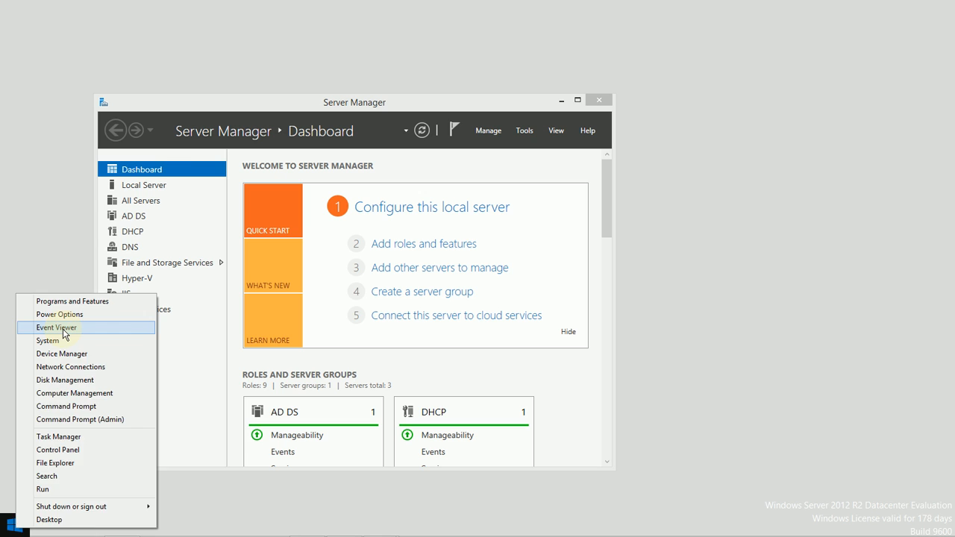
# Launch Event Viewer and scroll through the Security log's audit events.
pyautogui.click(55, 328)
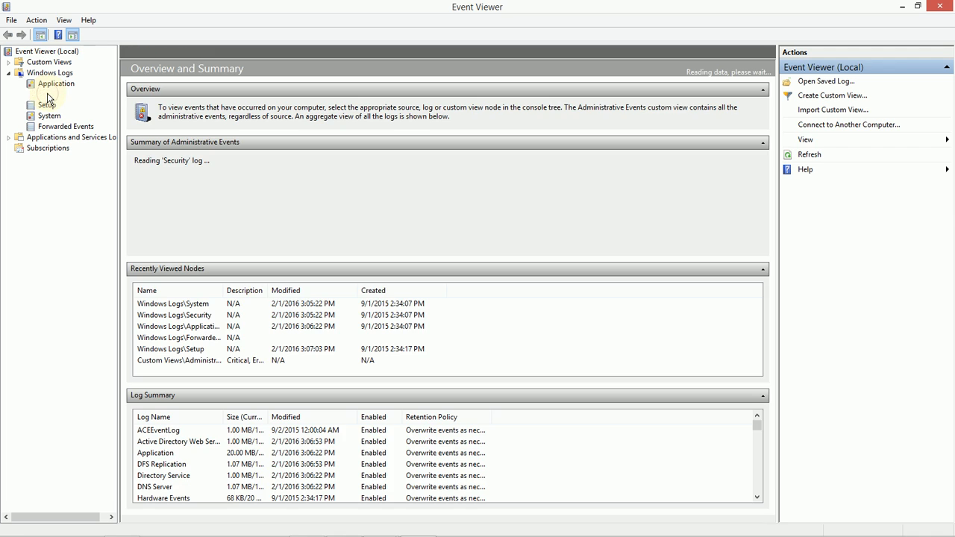
pyautogui.click(50, 94)
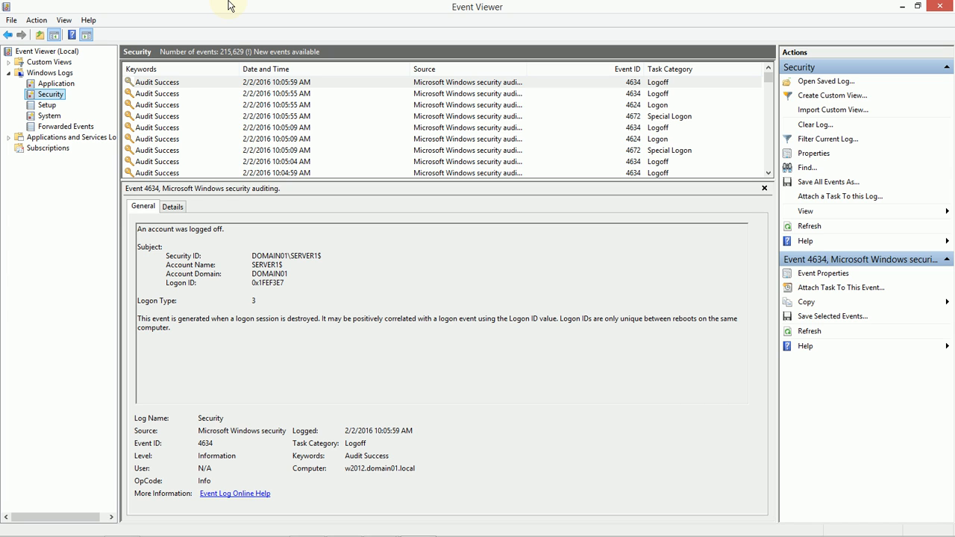
pyautogui.moveTo(212, 159)
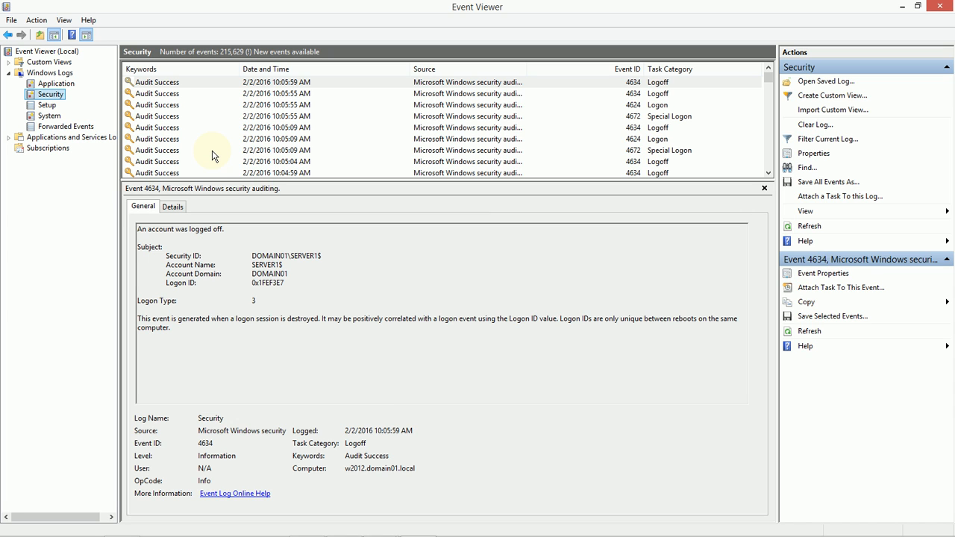
pyautogui.moveTo(214, 100)
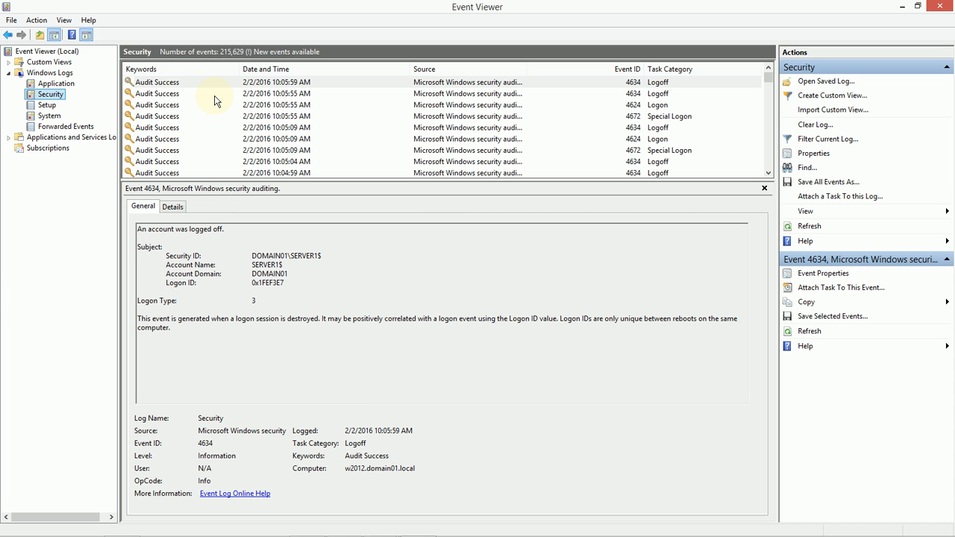
pyautogui.moveTo(206, 110)
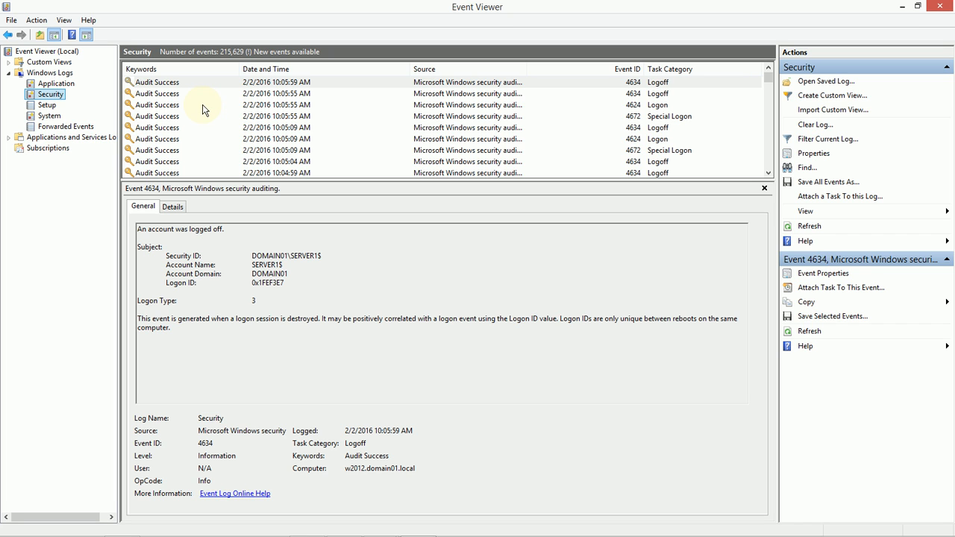
pyautogui.moveTo(421, 119)
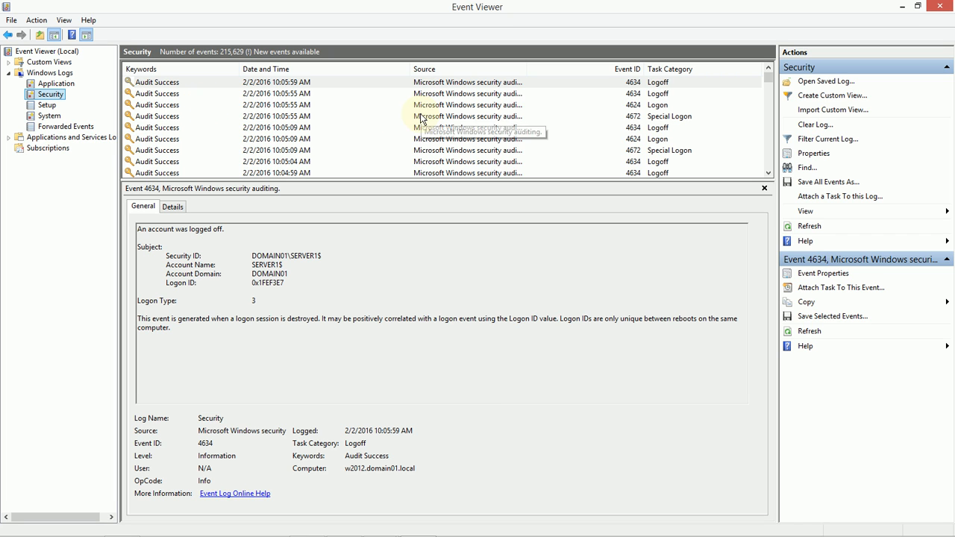
pyautogui.moveTo(351, 299)
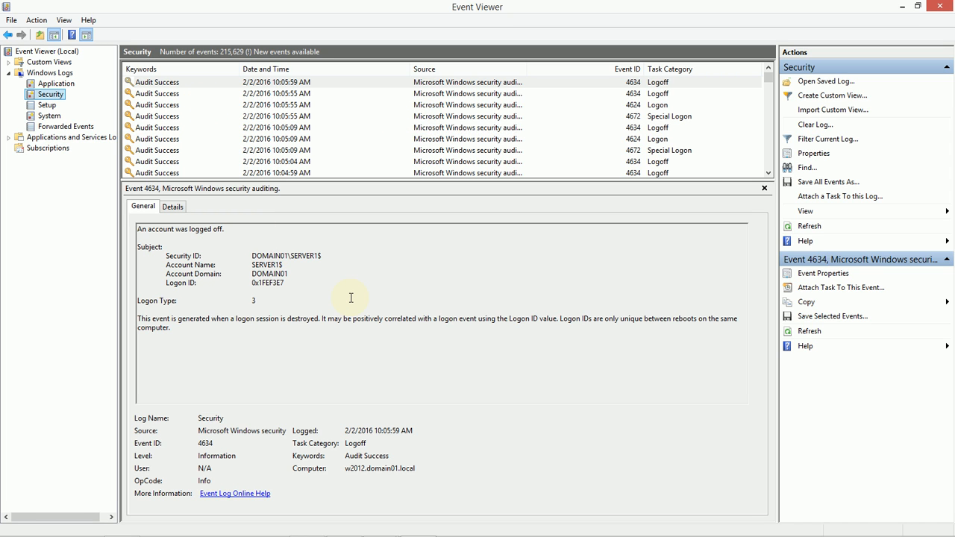
pyautogui.moveTo(177, 85)
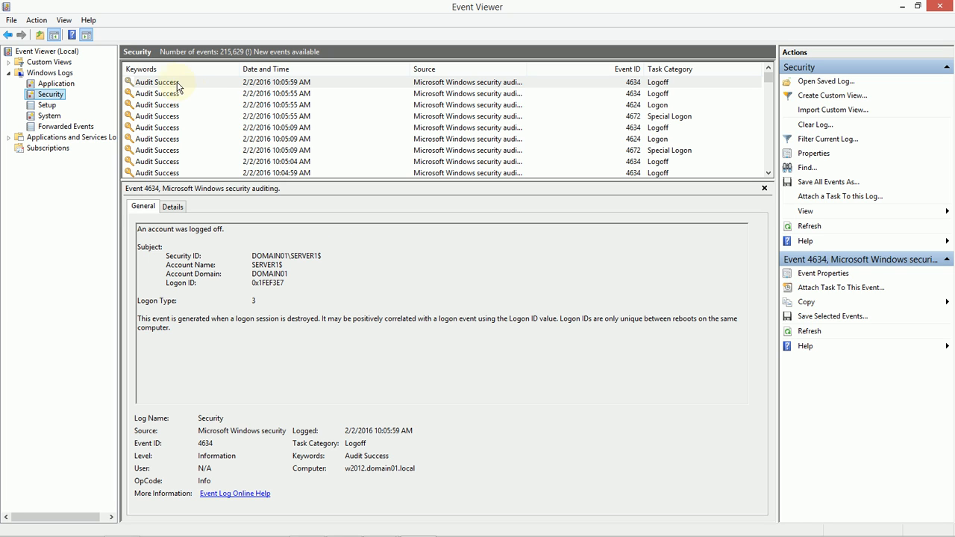
pyautogui.moveTo(217, 90)
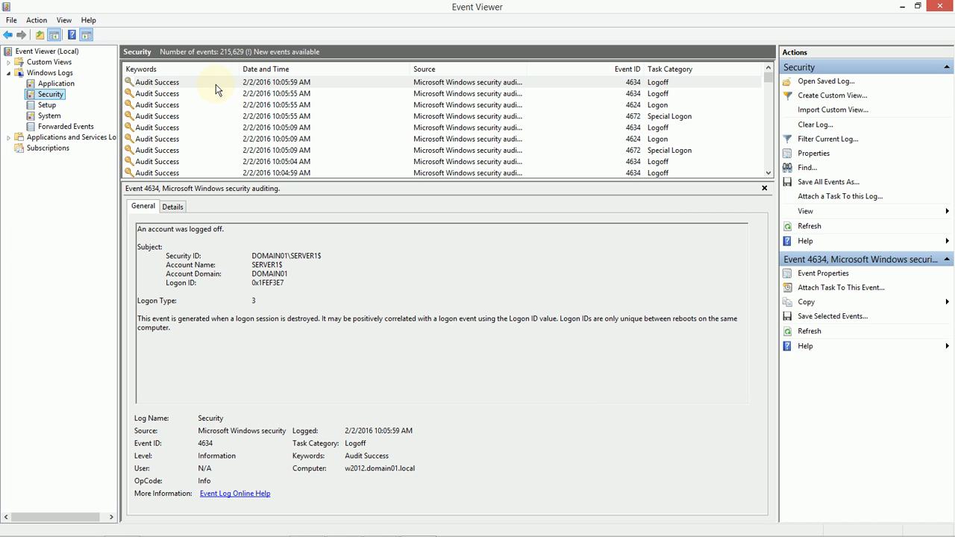
pyautogui.moveTo(214, 103)
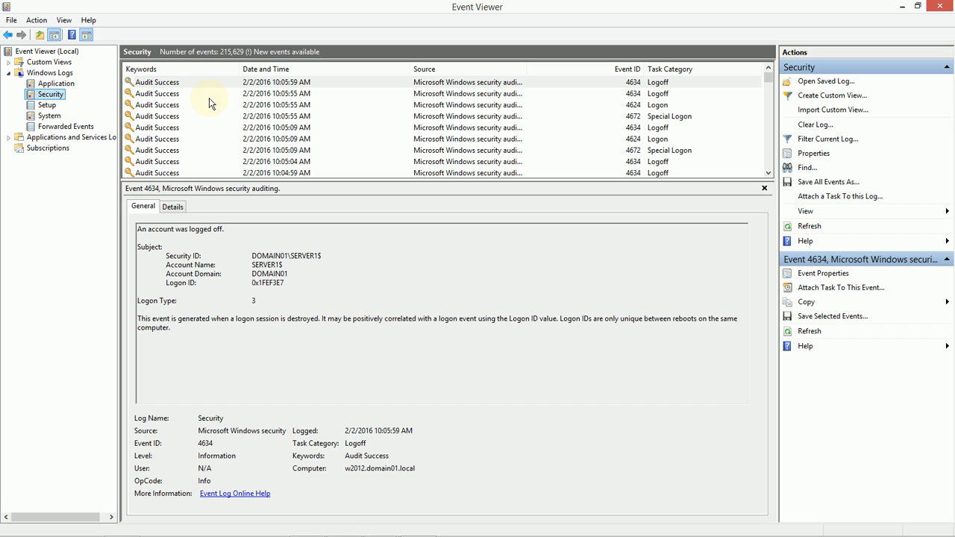
pyautogui.moveTo(204, 151)
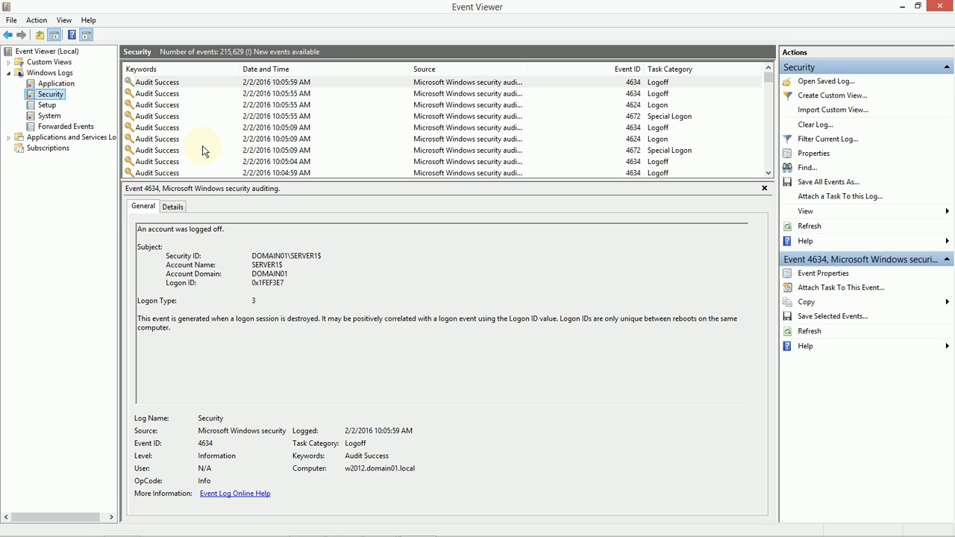
pyautogui.moveTo(346, 147)
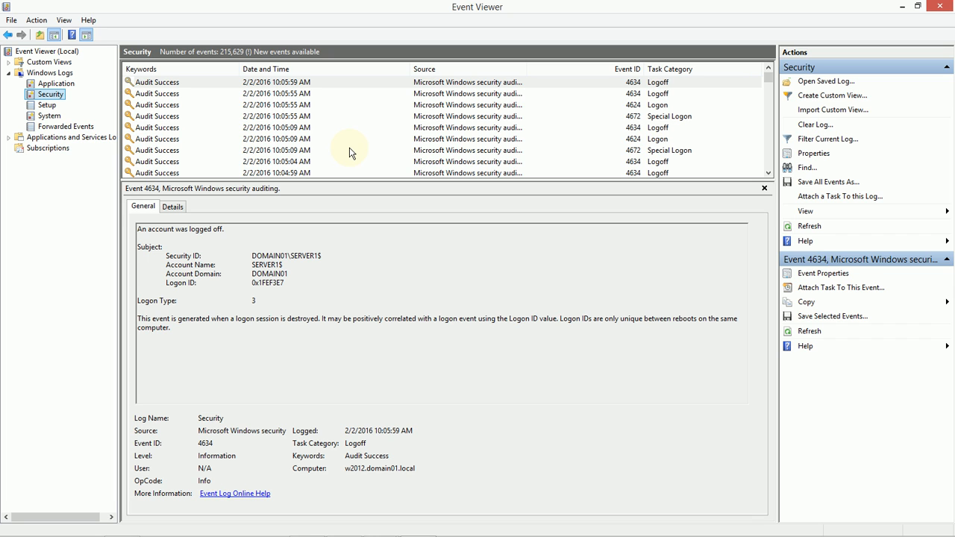
pyautogui.moveTo(672, 125)
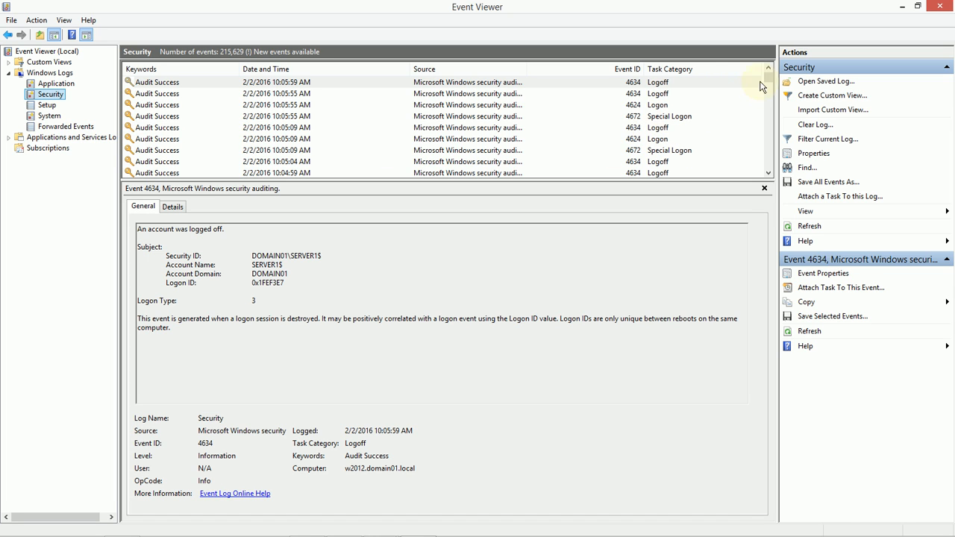
pyautogui.scroll(-3)
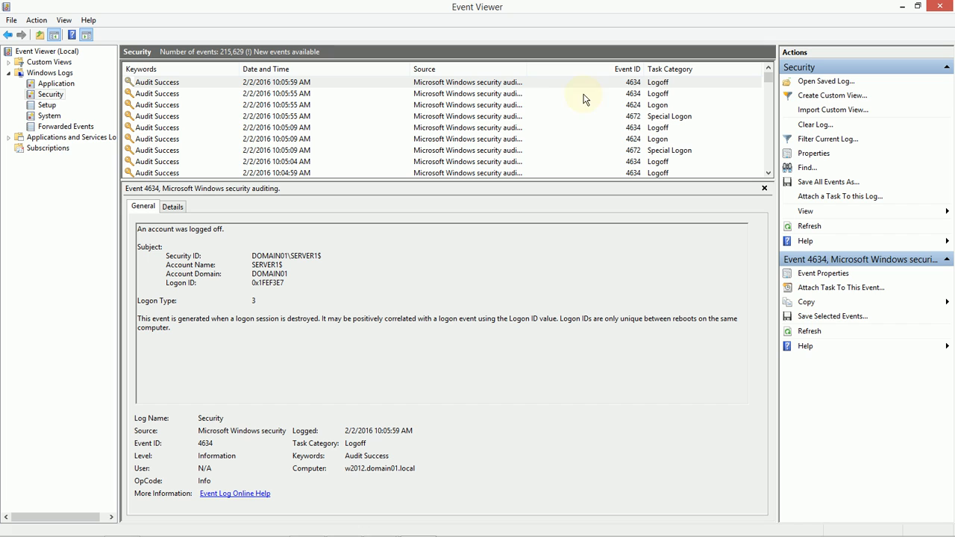
pyautogui.moveTo(324, 137)
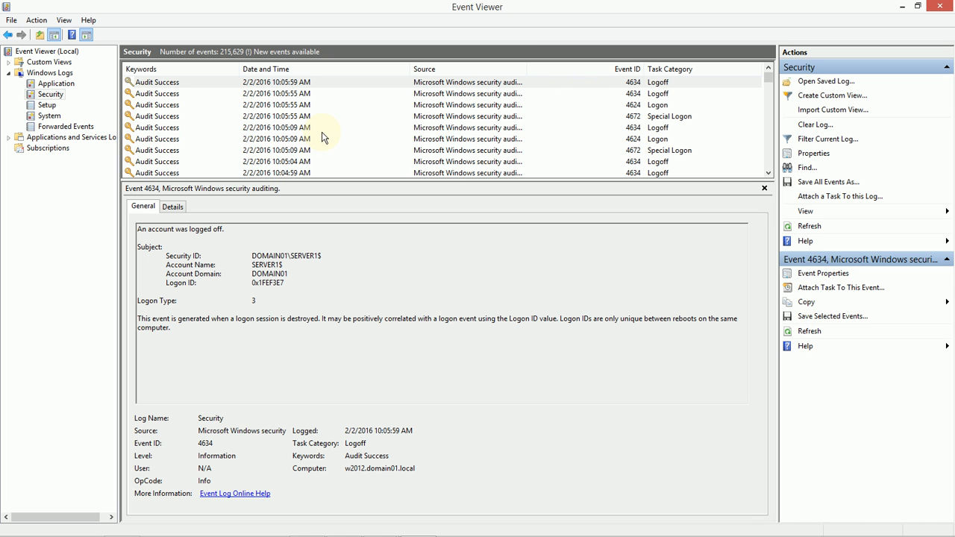
pyautogui.moveTo(213, 127)
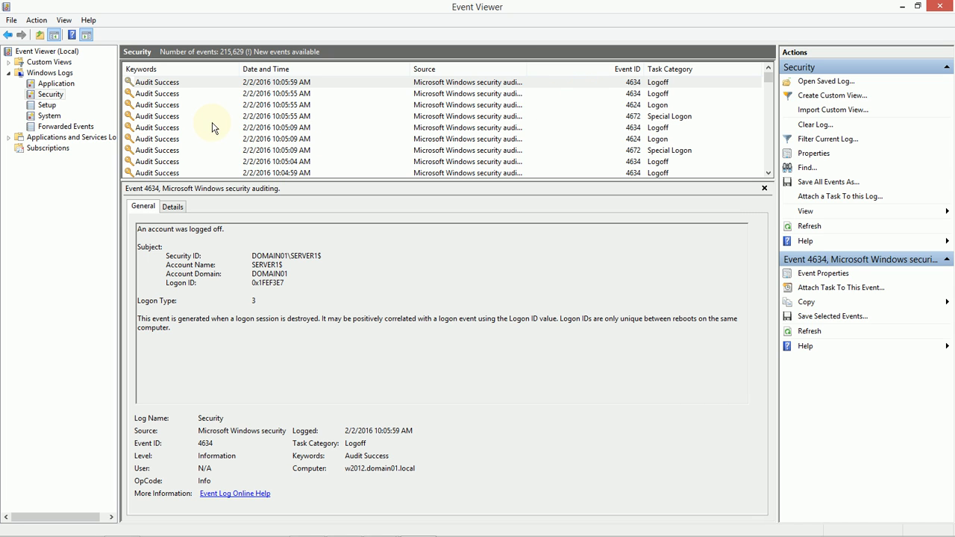
pyautogui.moveTo(215, 288)
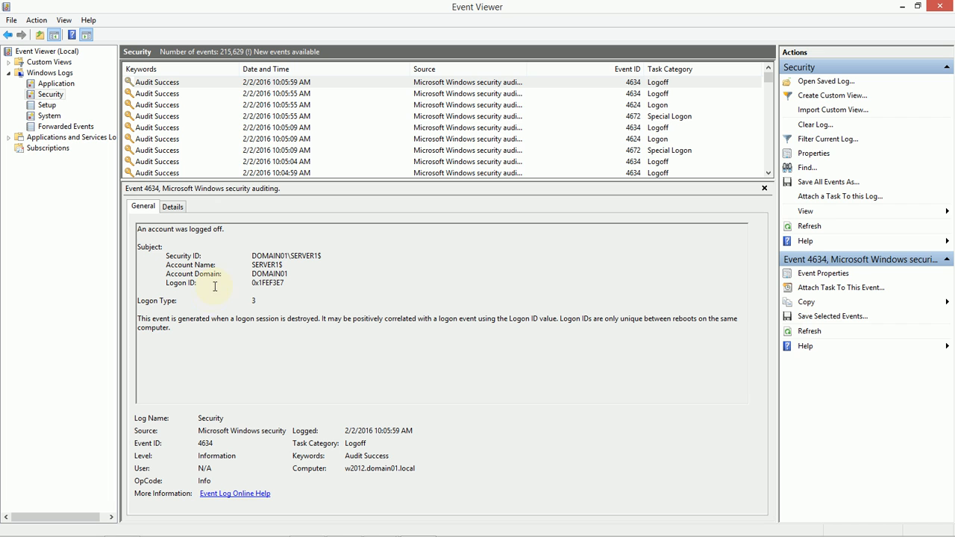
pyautogui.moveTo(240, 167)
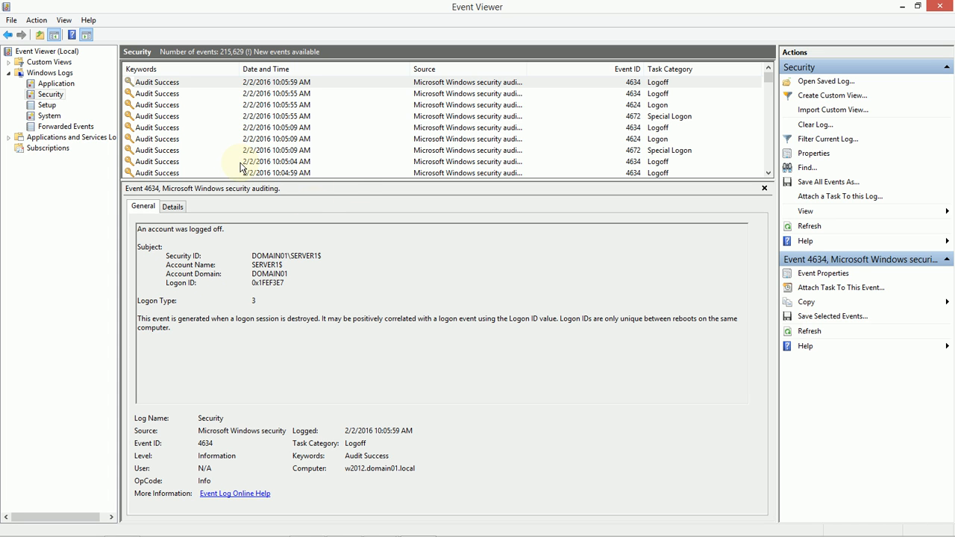
pyautogui.moveTo(895, 25)
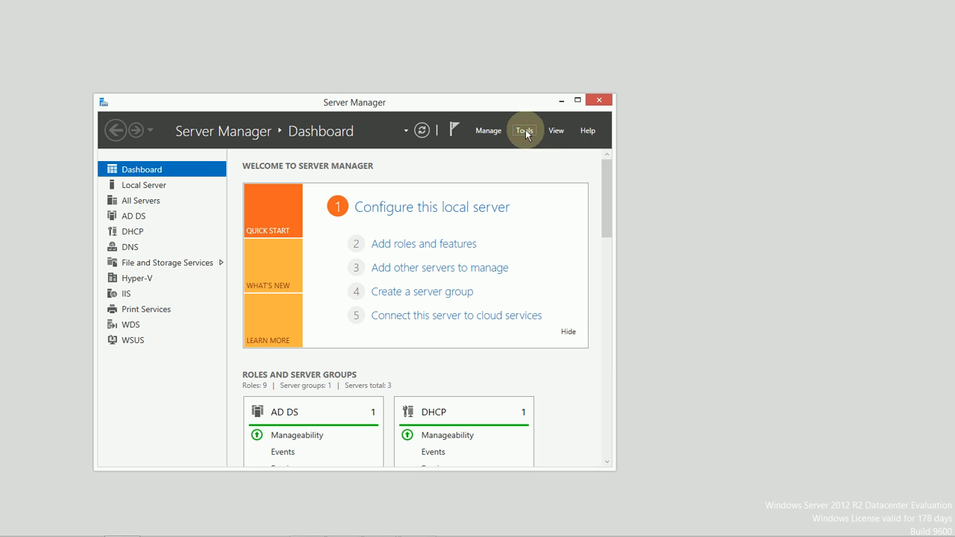
# Launch Group Policy Management from Tools and bring up the Default Domain Policy's actions.
pyautogui.click(525, 130)
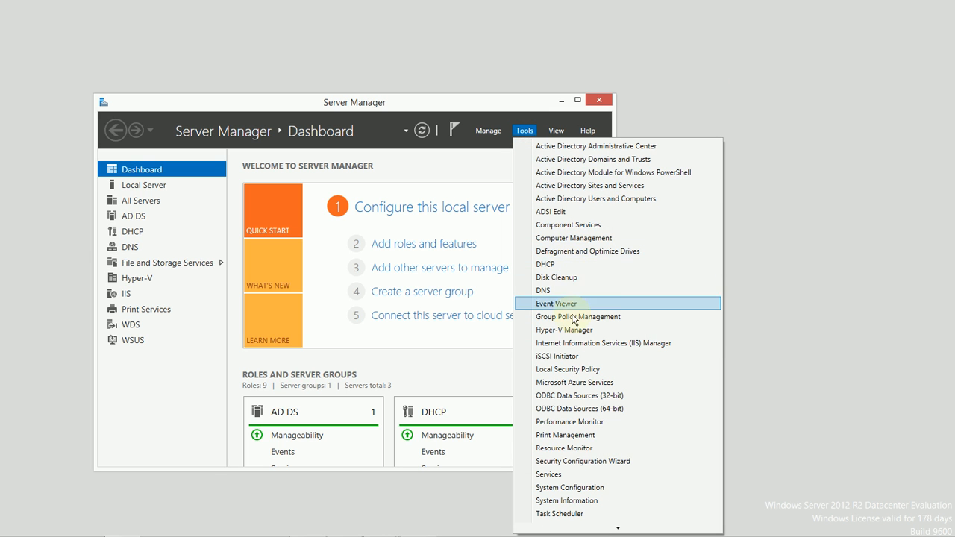
pyautogui.click(578, 316)
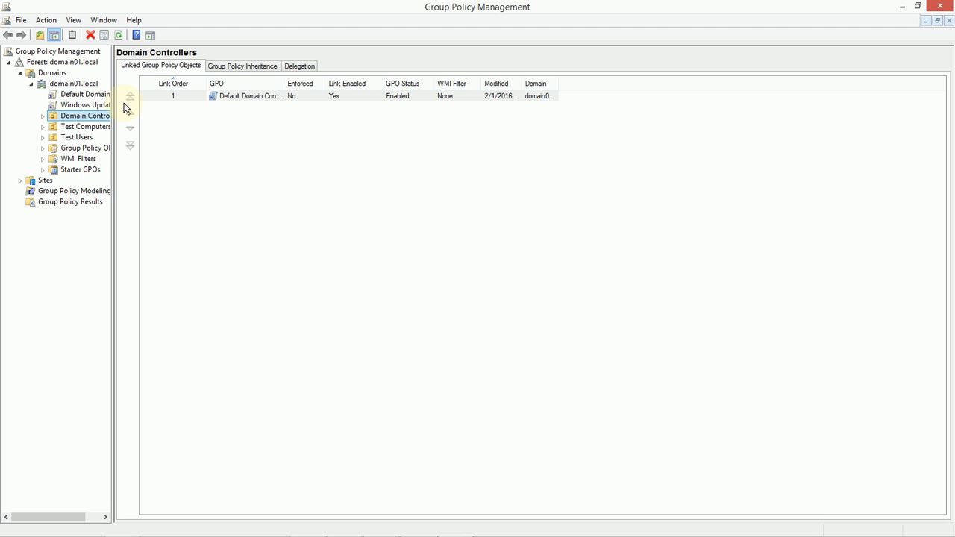
pyautogui.click(84, 94)
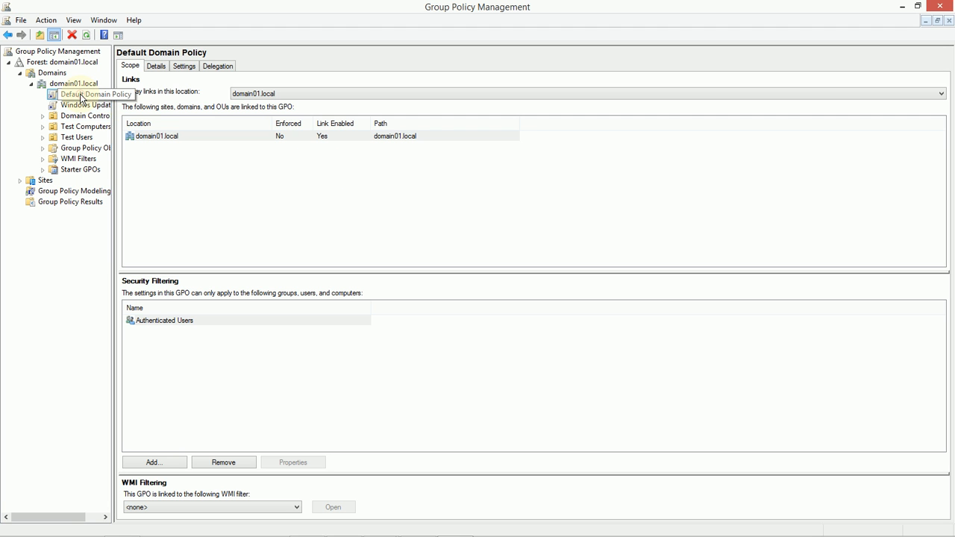
pyautogui.rightClick(94, 94)
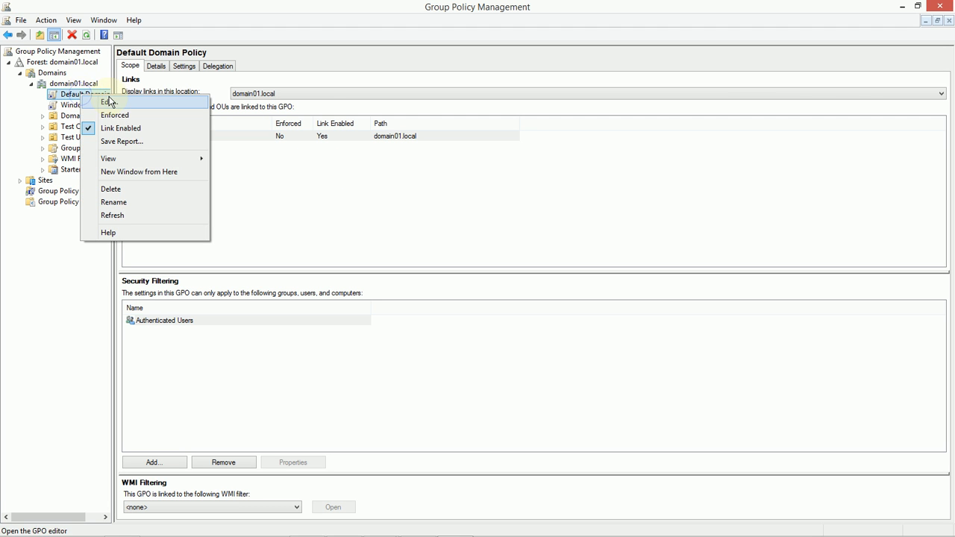
pyautogui.moveTo(123, 104)
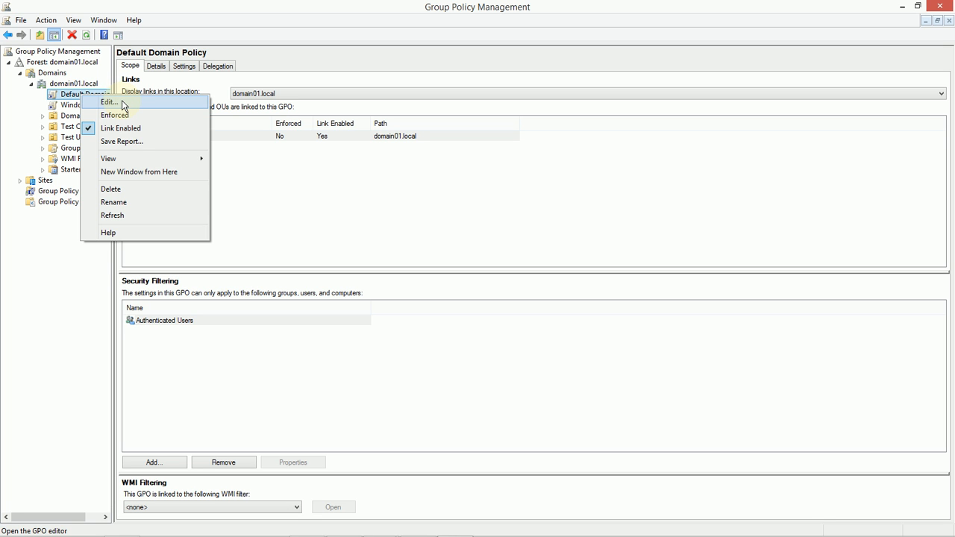
# Edit Default Domain Policy, expand computer Policies and Windows Settings, and maximize the editor.
pyautogui.click(109, 101)
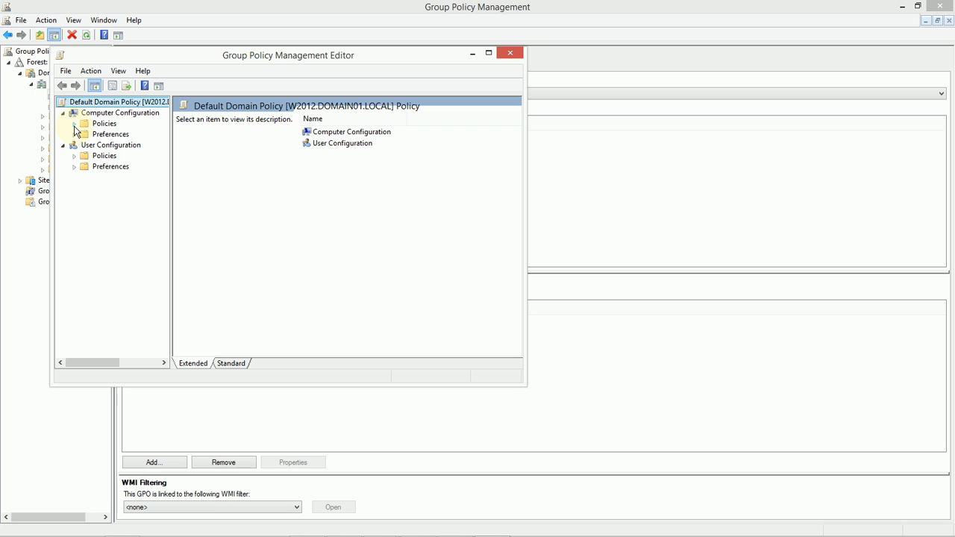
pyautogui.click(74, 123)
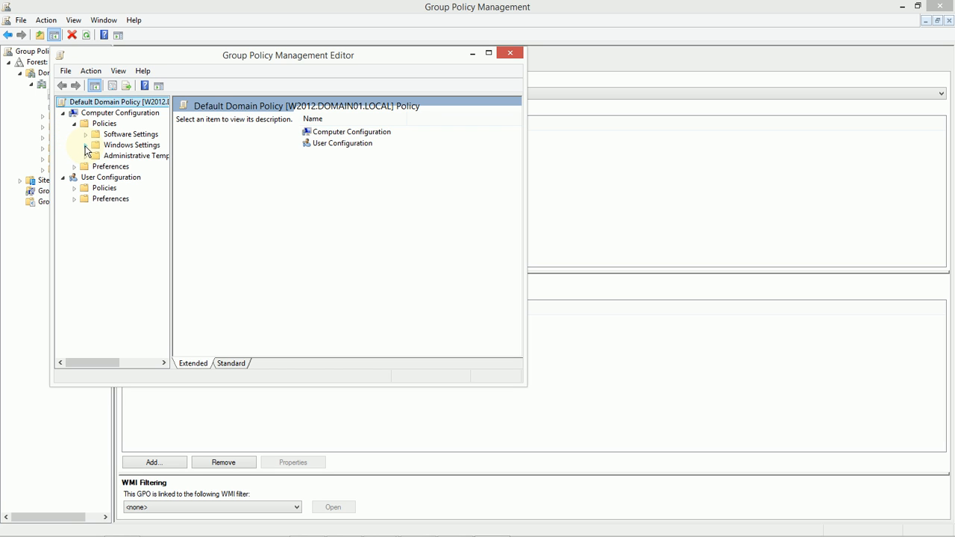
pyautogui.click(87, 145)
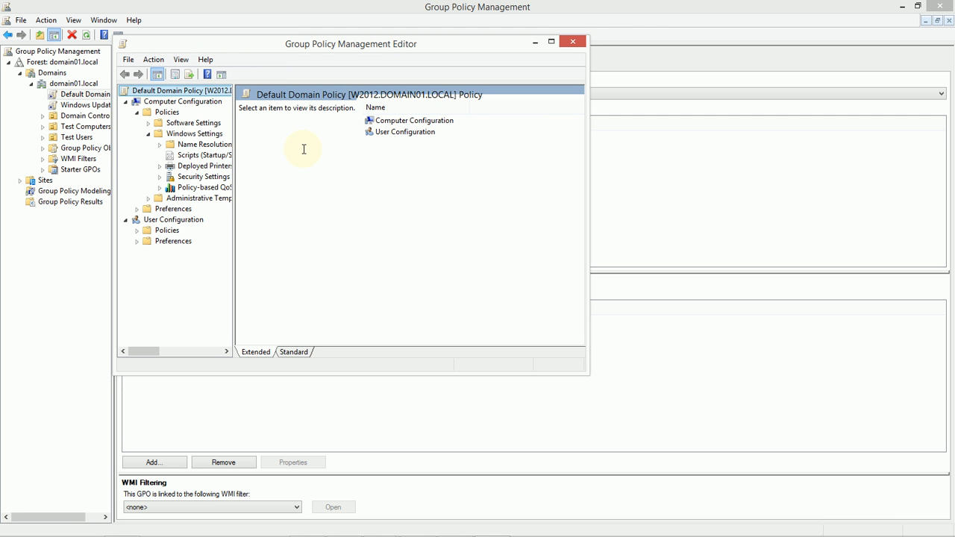
pyautogui.moveTo(162, 183)
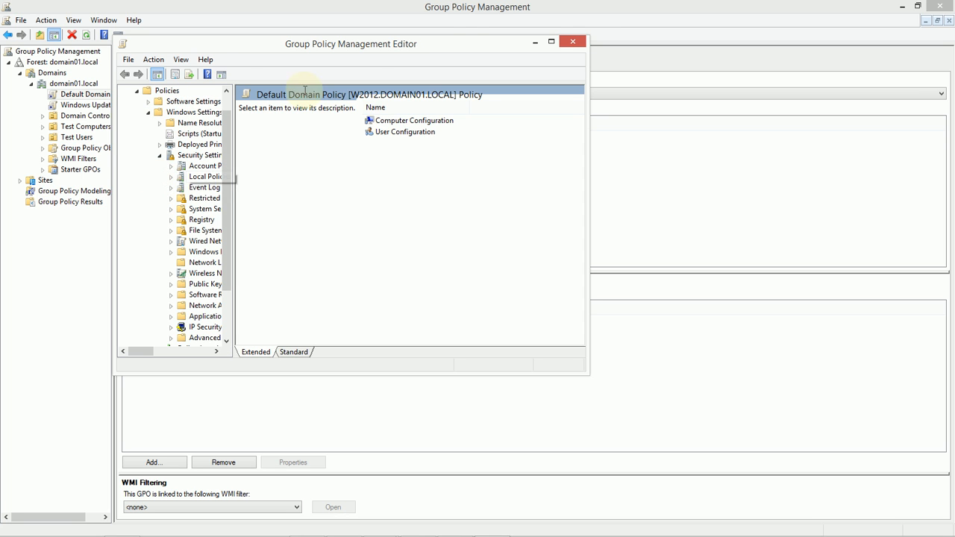
pyautogui.click(551, 43)
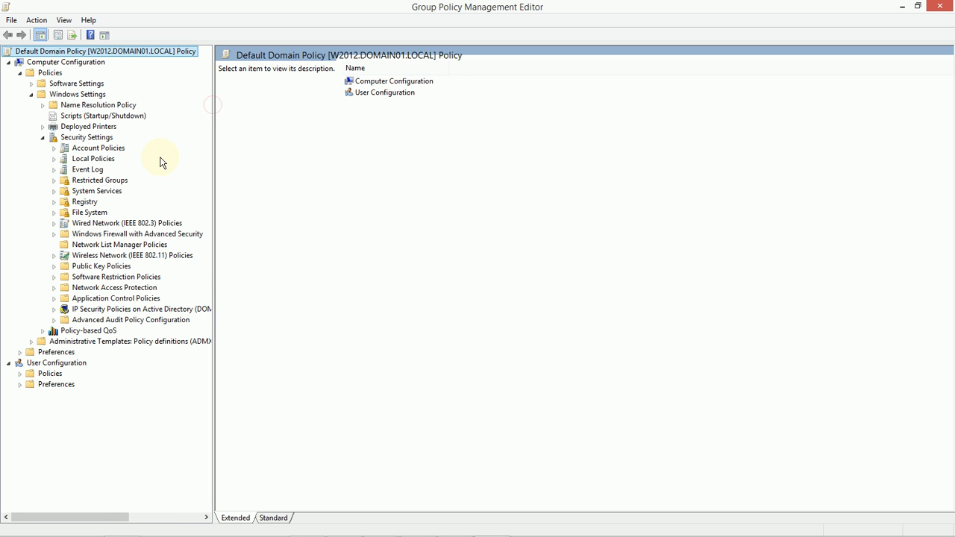
pyautogui.moveTo(125, 162)
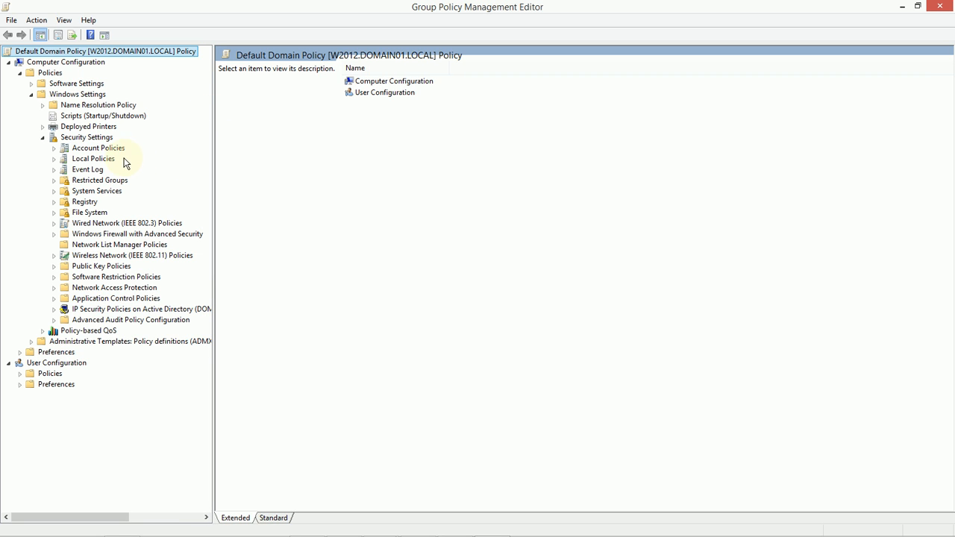
pyautogui.moveTo(56, 172)
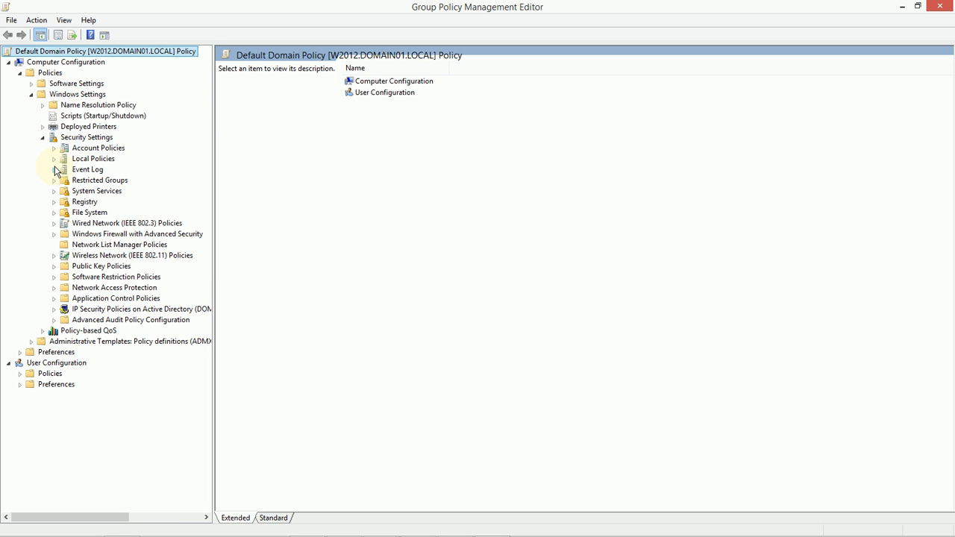
# Expand Local Policies to Audit Policy and open Audit account logon events properties.
pyautogui.click(101, 169)
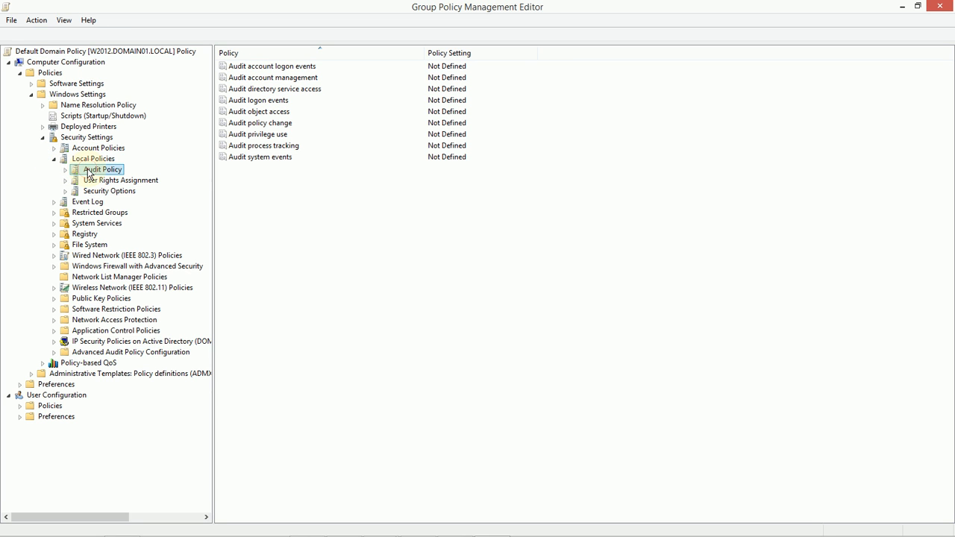
pyautogui.click(100, 169)
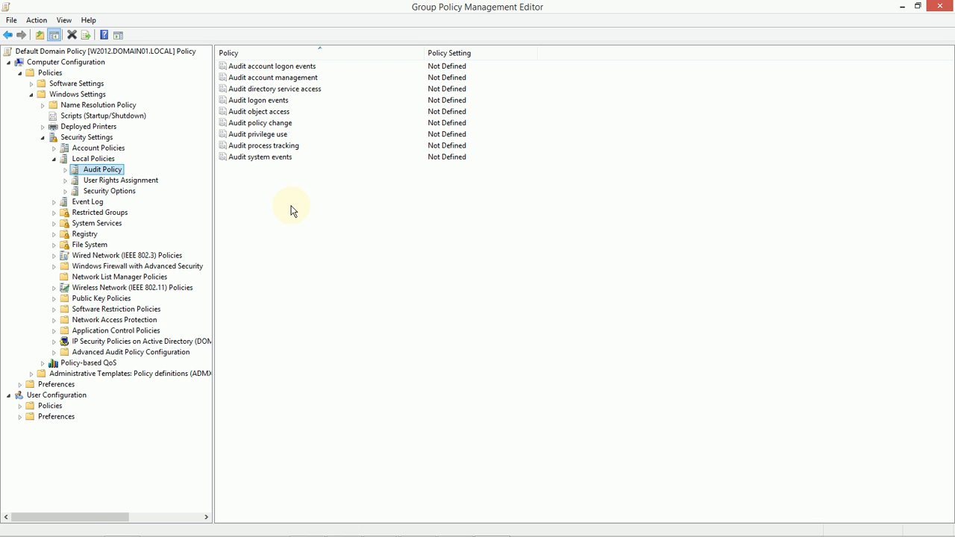
pyautogui.moveTo(258, 190)
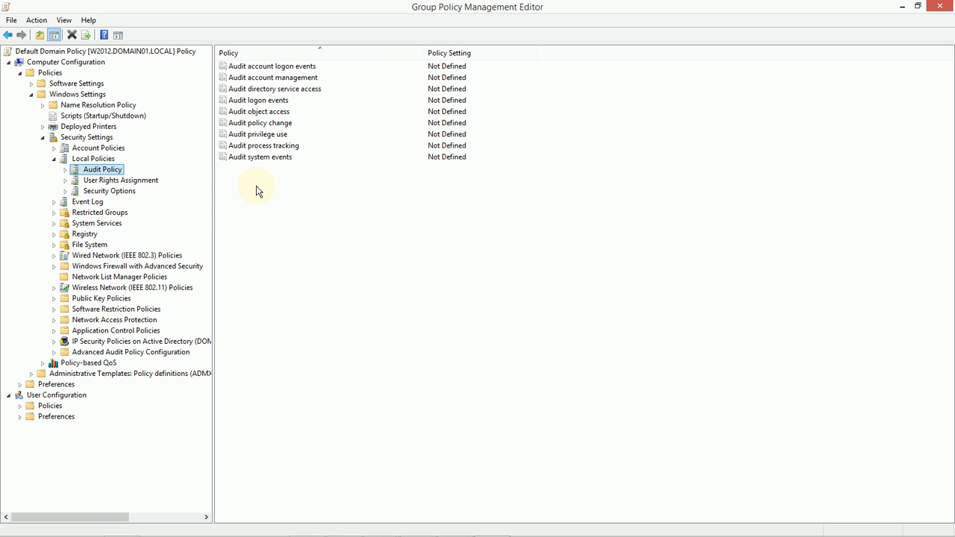
pyautogui.moveTo(291, 183)
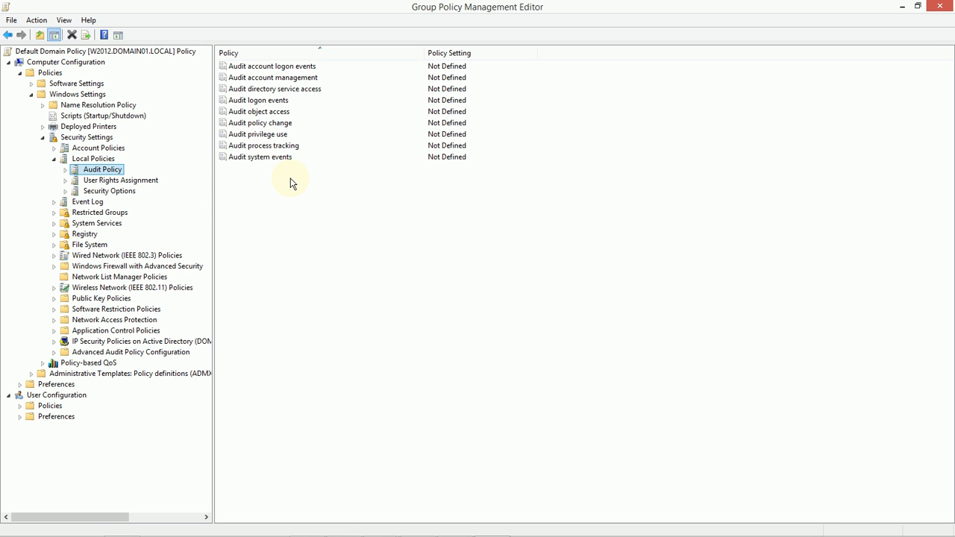
pyautogui.moveTo(290, 108)
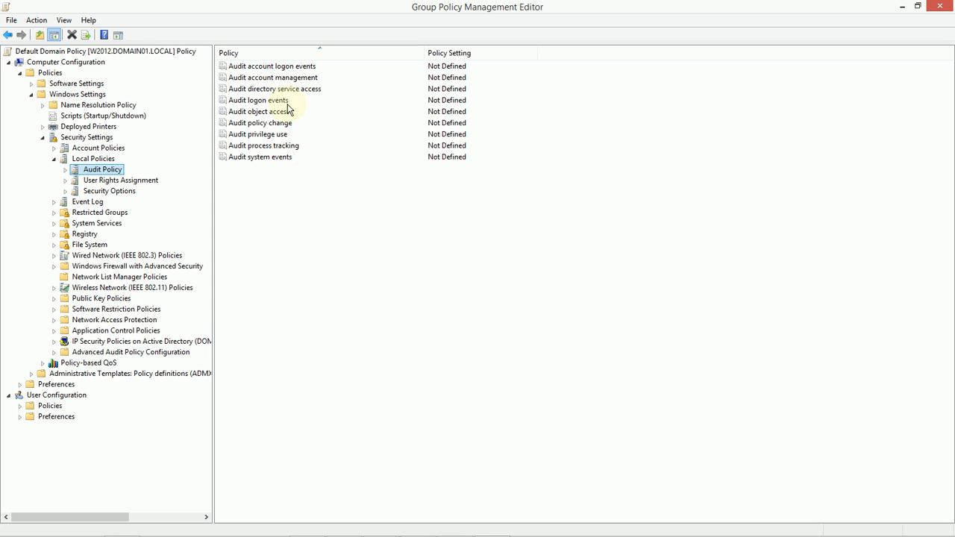
pyautogui.doubleClick(271, 65)
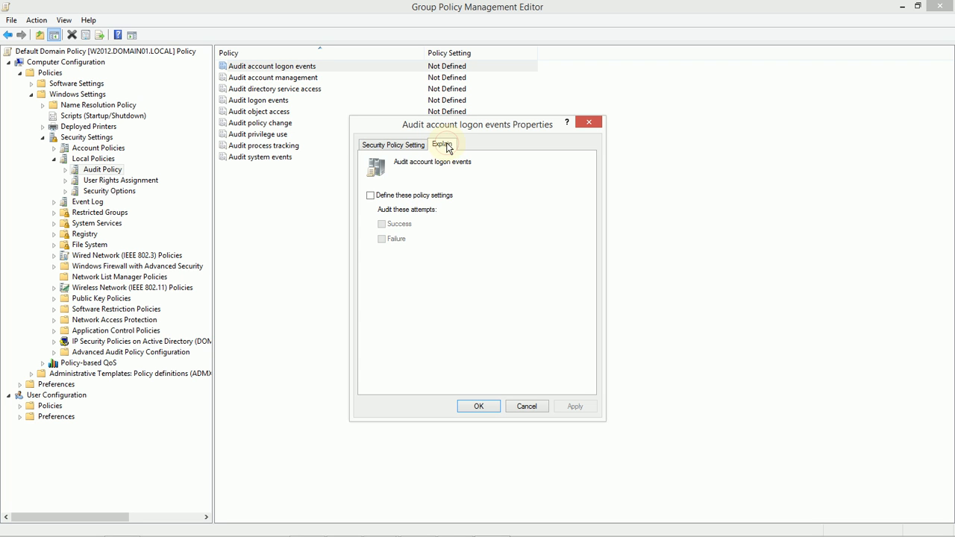
# Read the Audit account logon events explanation, then close its properties dialog.
pyautogui.click(443, 145)
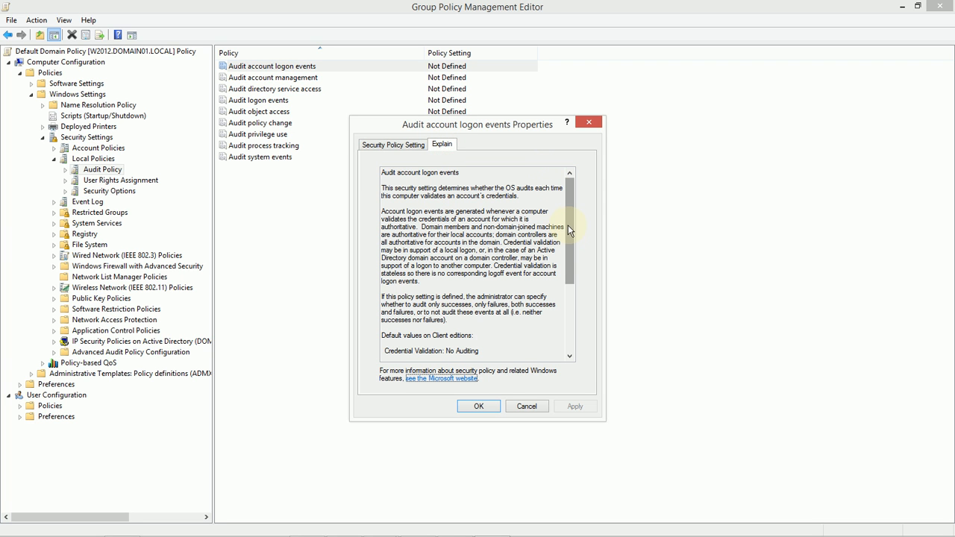
pyautogui.scroll(-3)
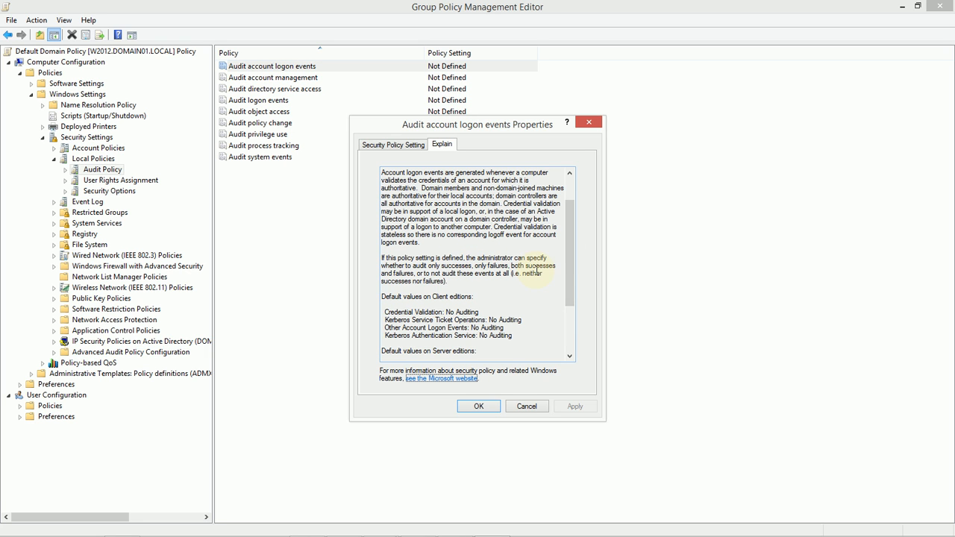
pyautogui.scroll(-3)
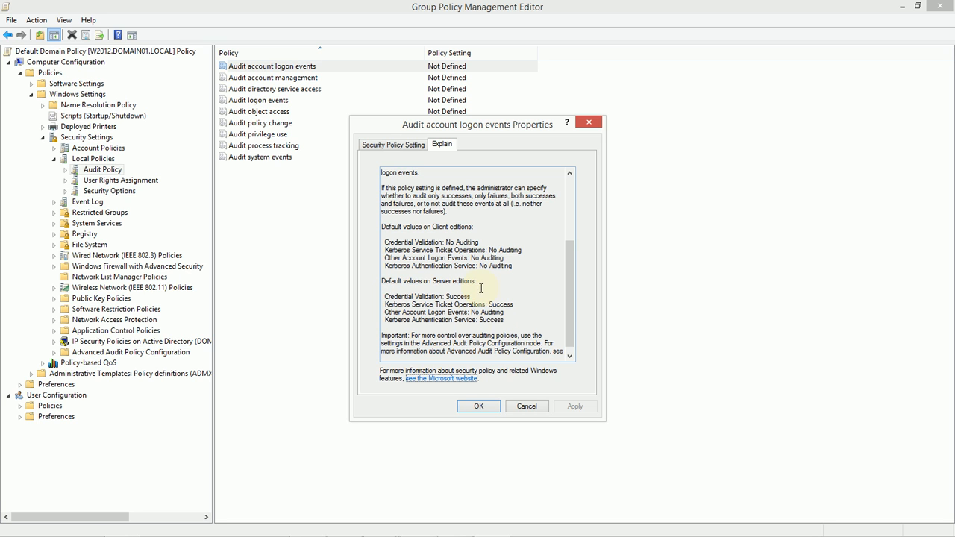
pyautogui.moveTo(548, 329)
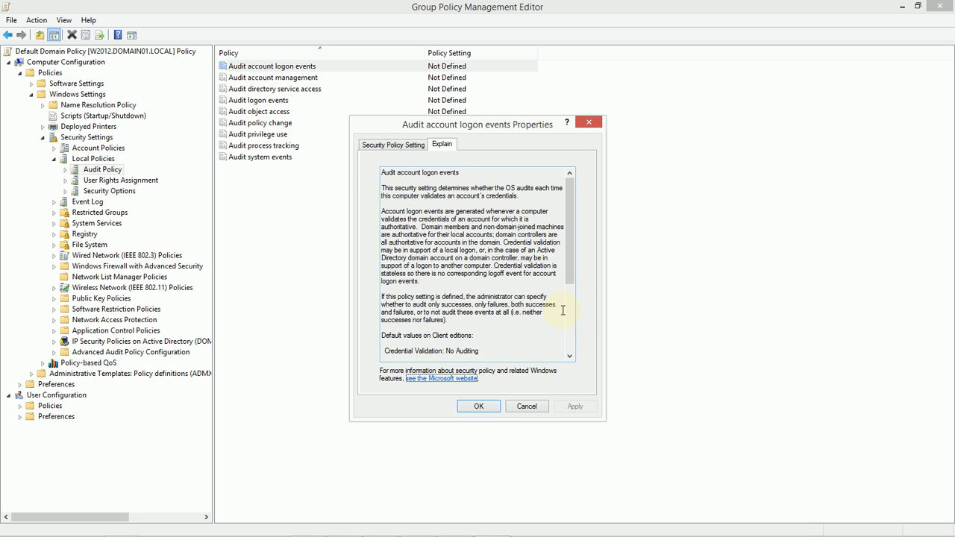
pyautogui.moveTo(619, 308)
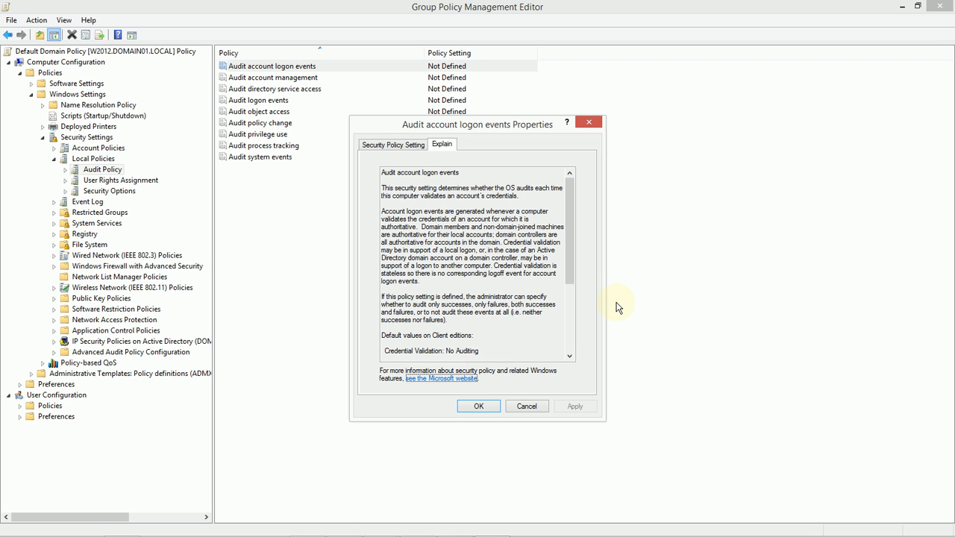
pyautogui.moveTo(586, 230)
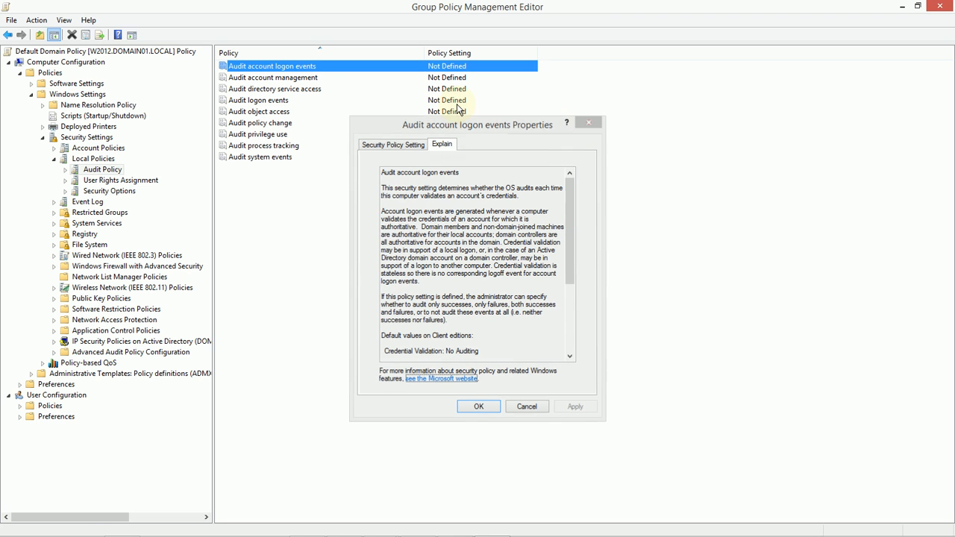
pyautogui.click(526, 406)
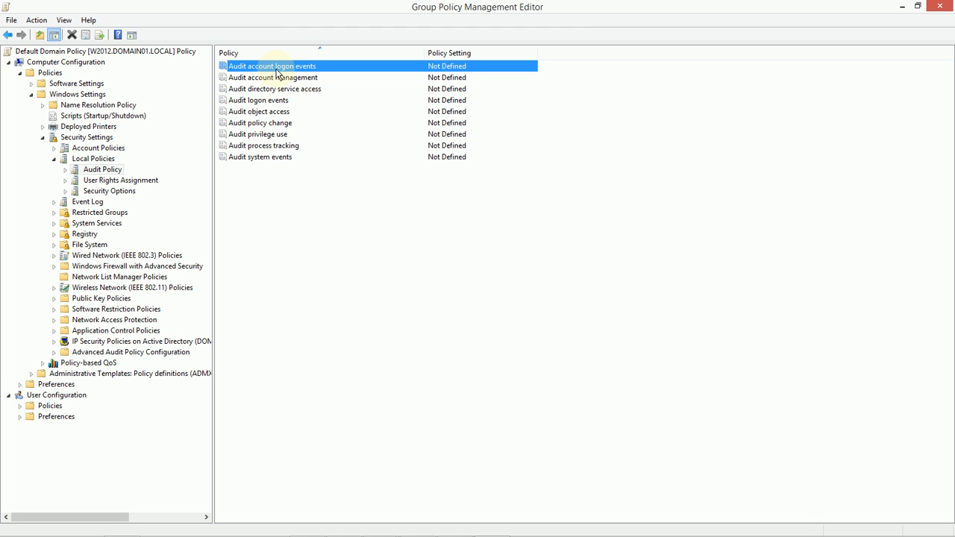
# Open Audit account management properties, read its explanation, and return to the policy settings.
pyautogui.doubleClick(273, 77)
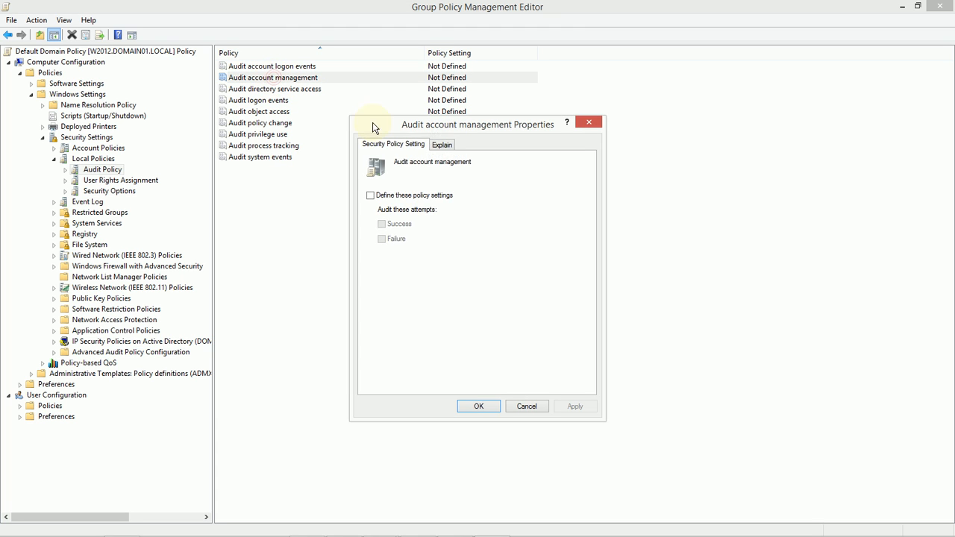
pyautogui.click(442, 144)
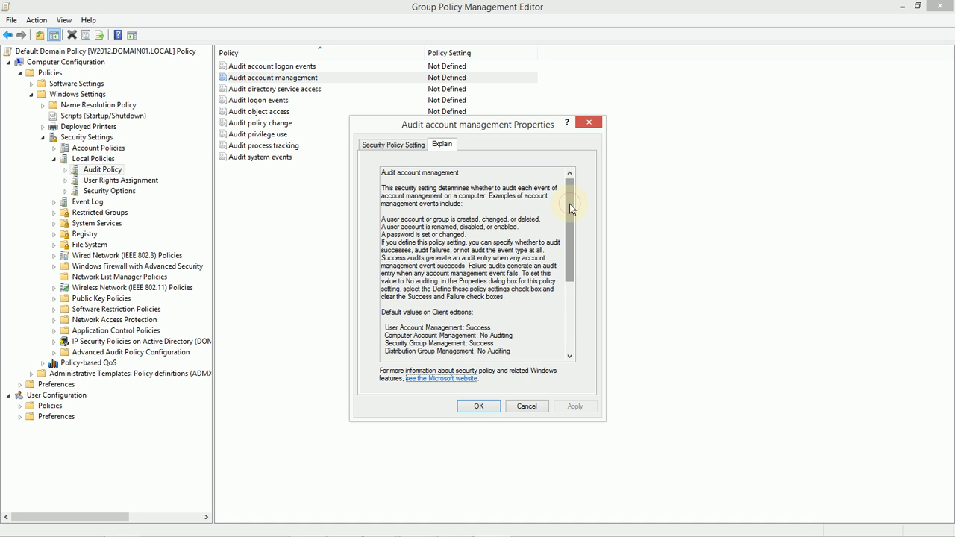
pyautogui.scroll(-3)
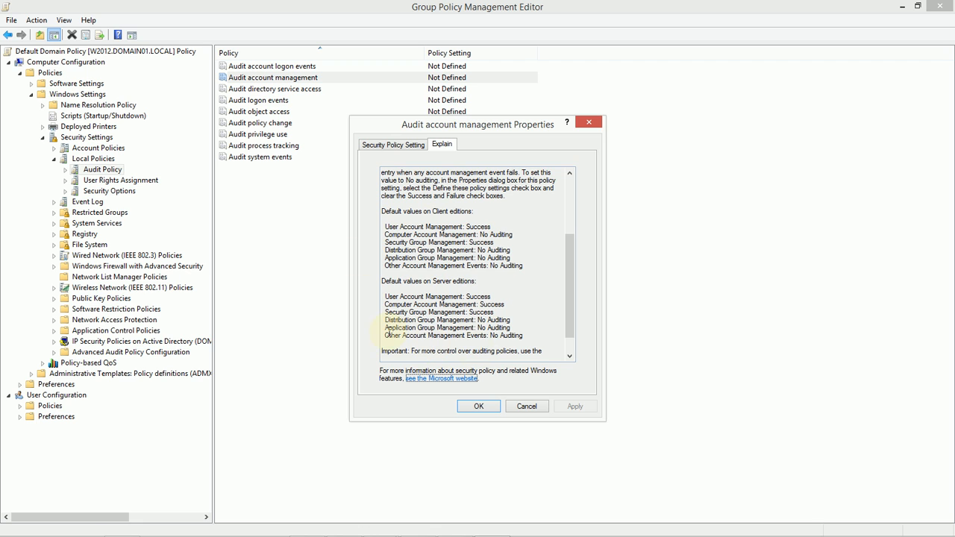
pyautogui.moveTo(552, 275)
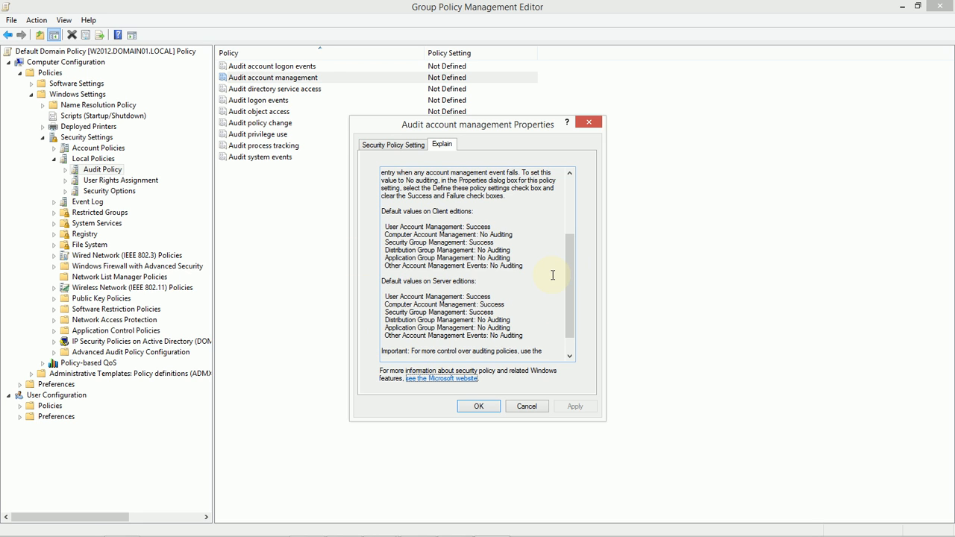
pyautogui.moveTo(534, 312)
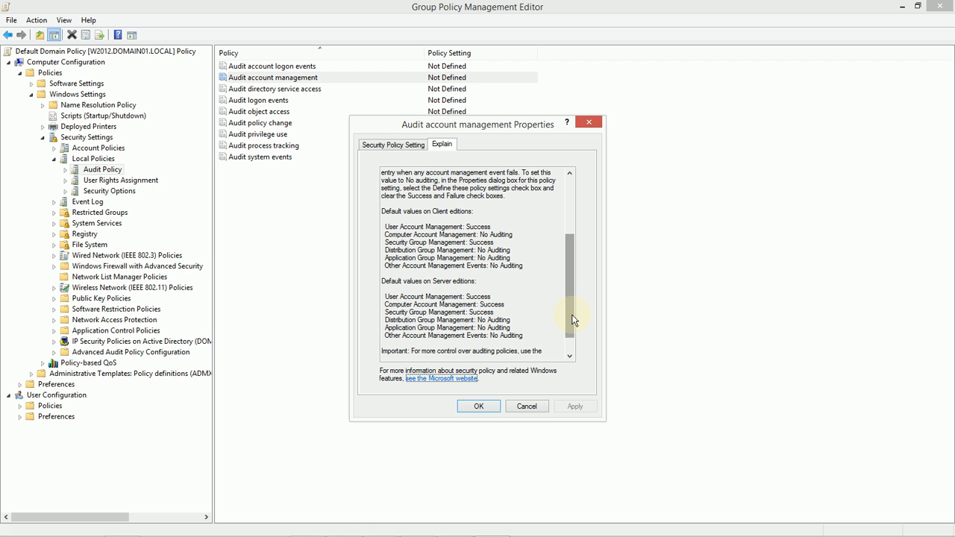
pyautogui.moveTo(479, 406)
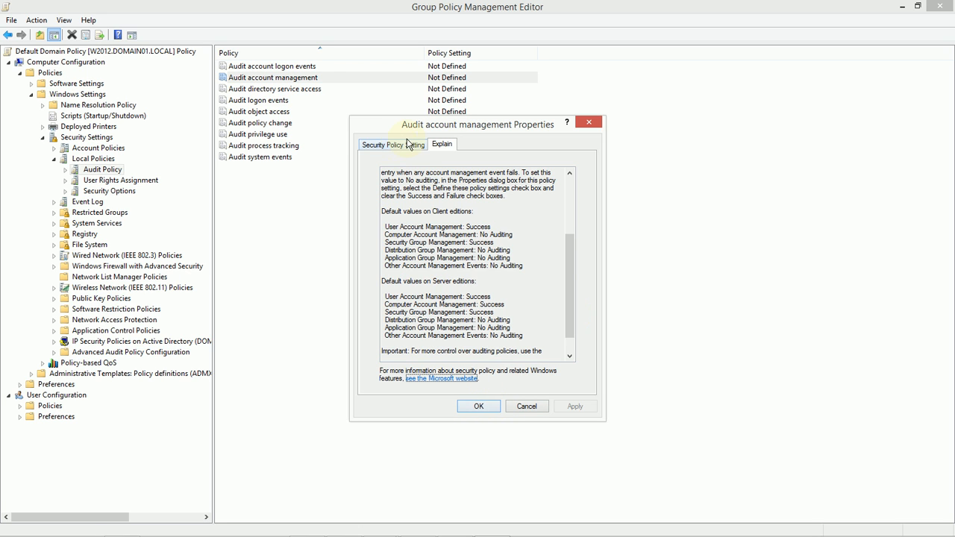
pyautogui.click(393, 144)
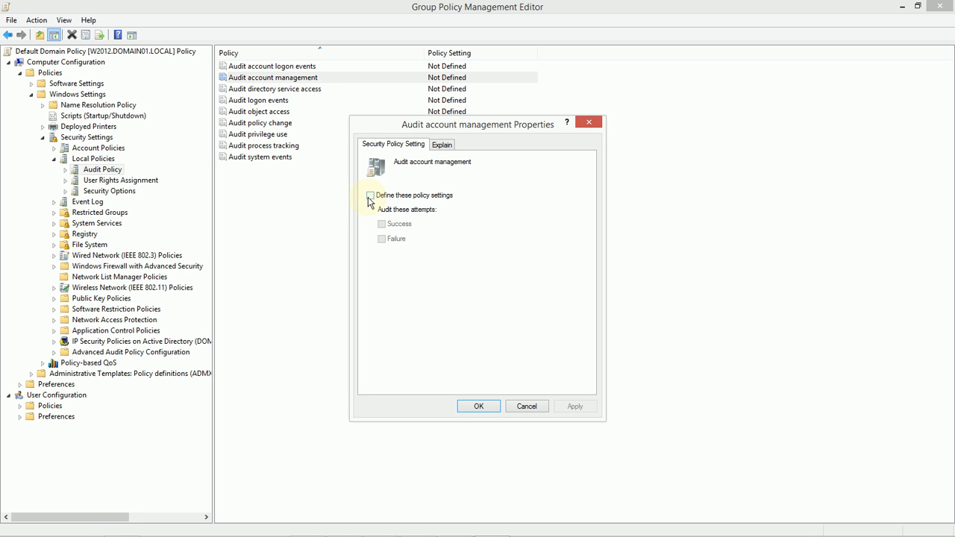
# Define Audit account management for Success and Failure and save it with OK.
pyautogui.click(370, 195)
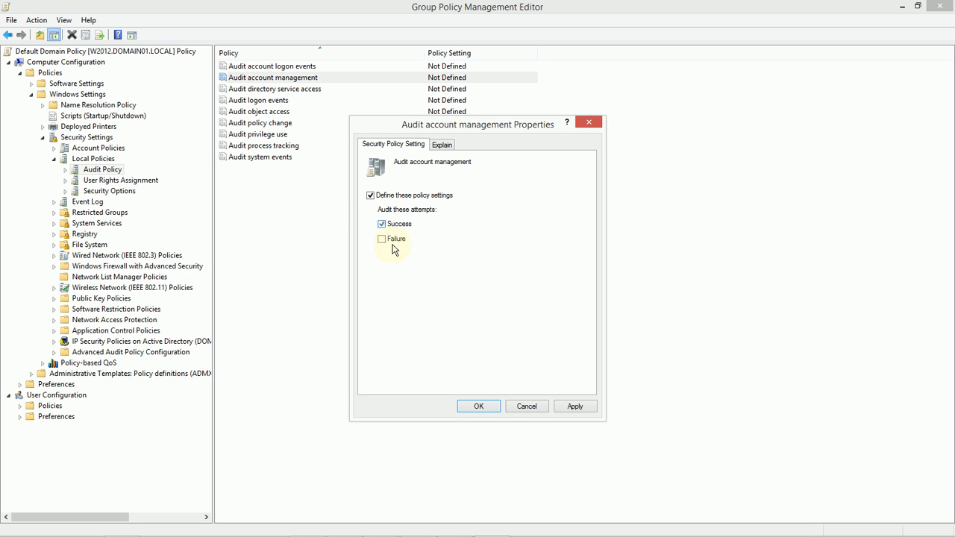
pyautogui.moveTo(460, 178)
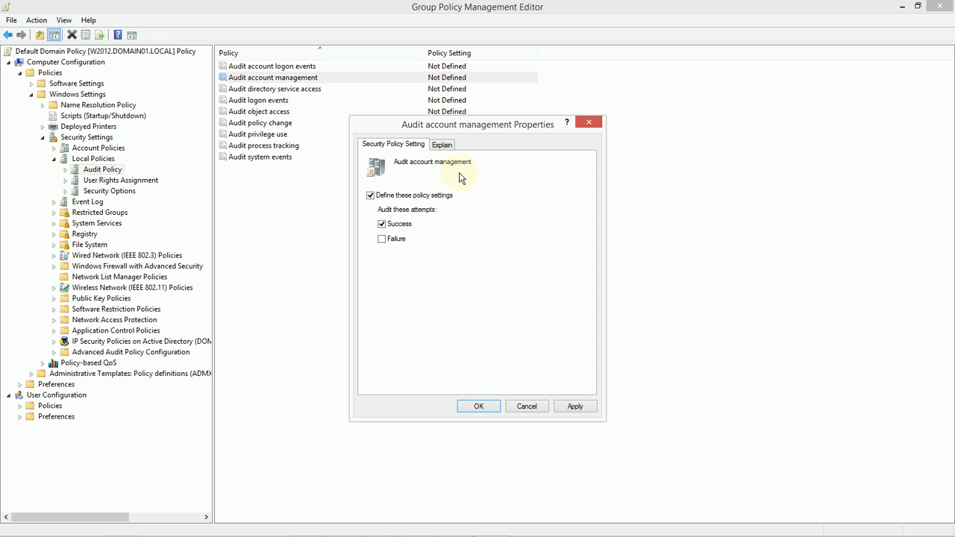
pyautogui.click(382, 239)
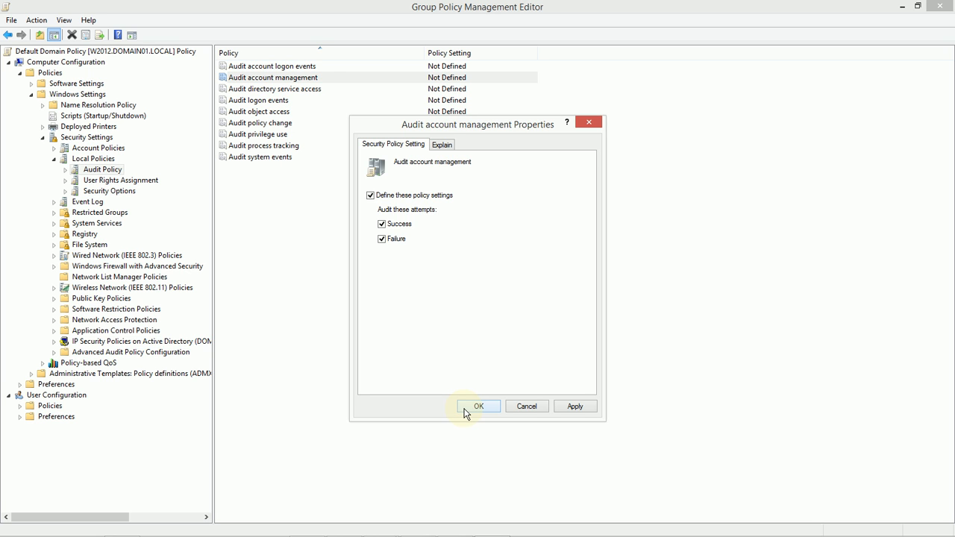
pyautogui.click(442, 144)
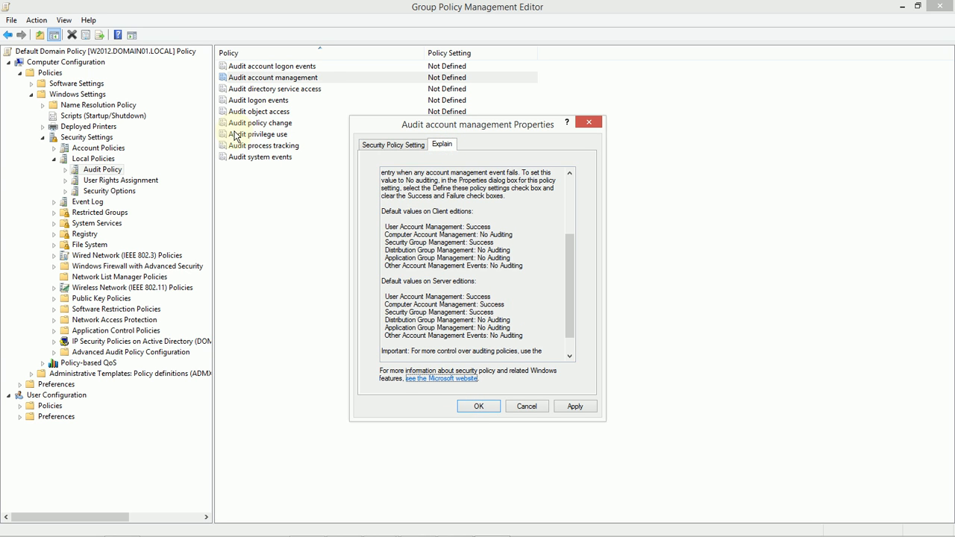
pyautogui.moveTo(361, 139)
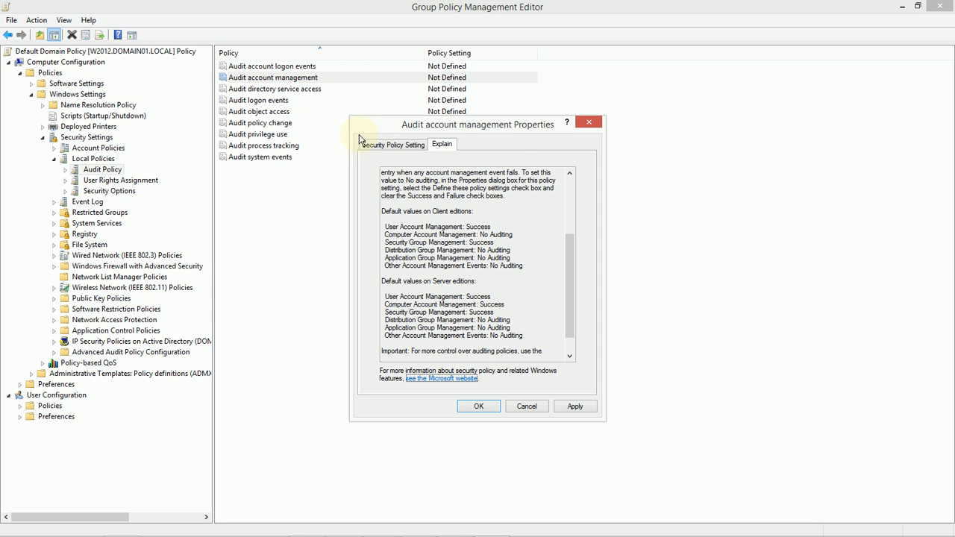
pyautogui.click(393, 144)
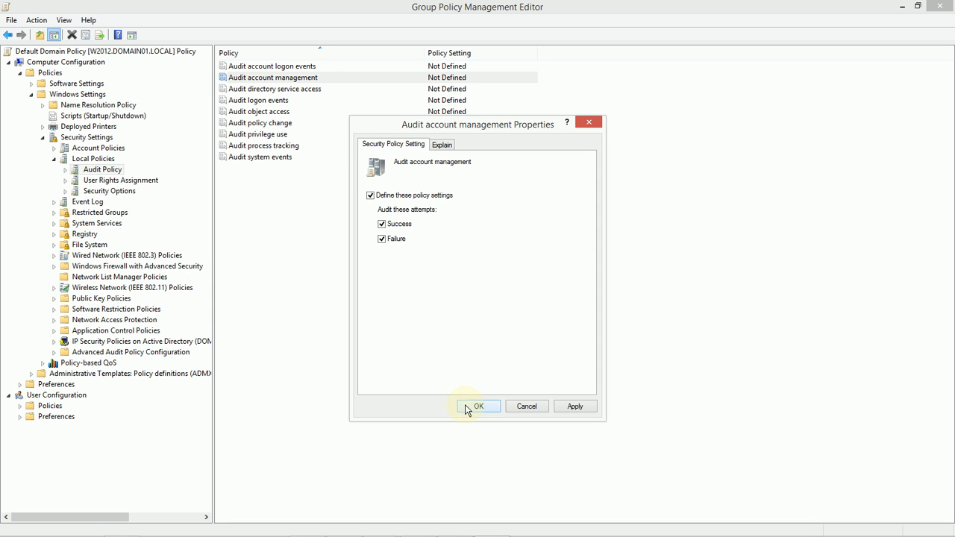
pyautogui.click(478, 406)
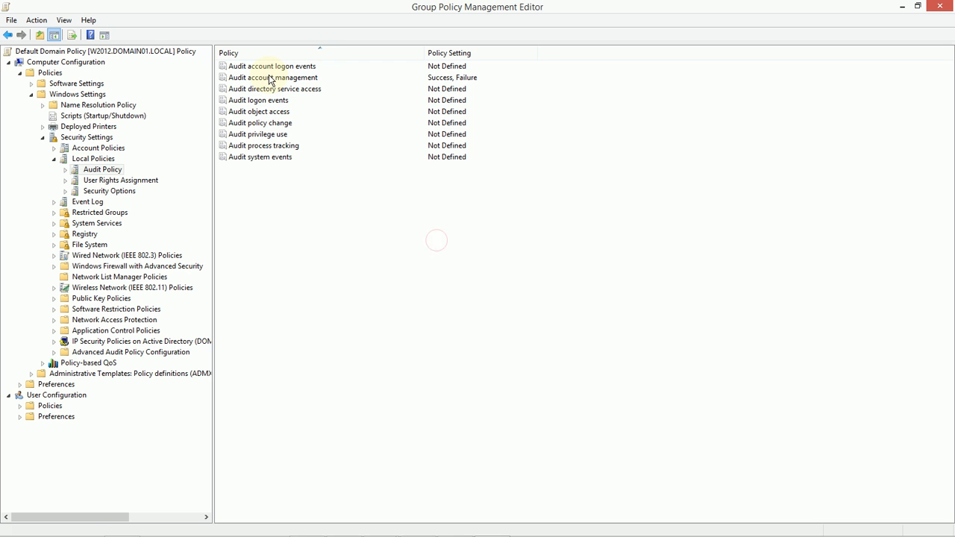
pyautogui.moveTo(486, 230)
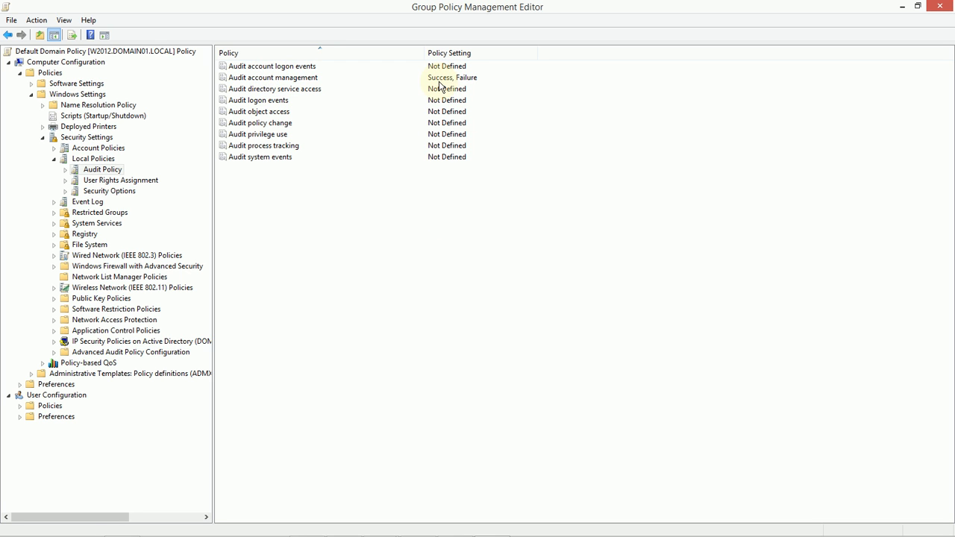
pyautogui.moveTo(379, 245)
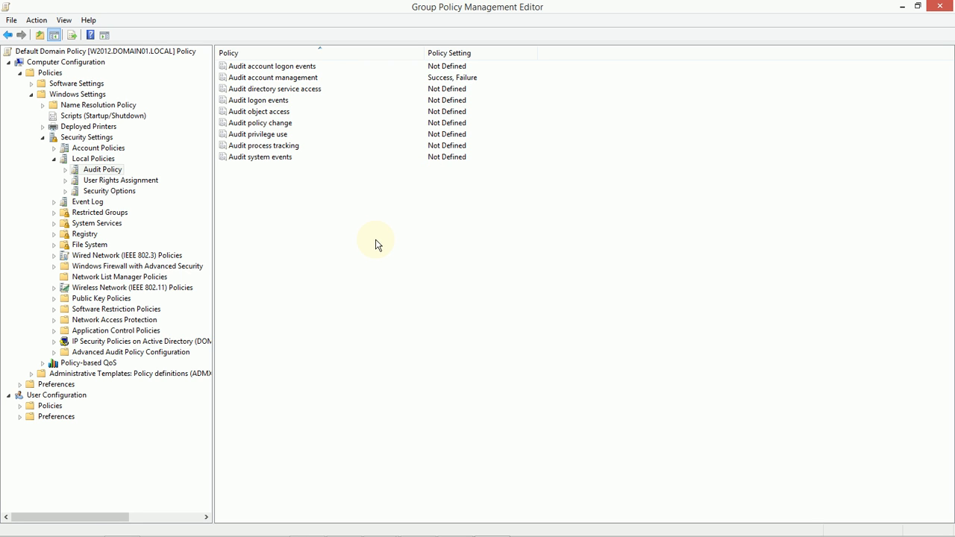
pyautogui.moveTo(304, 214)
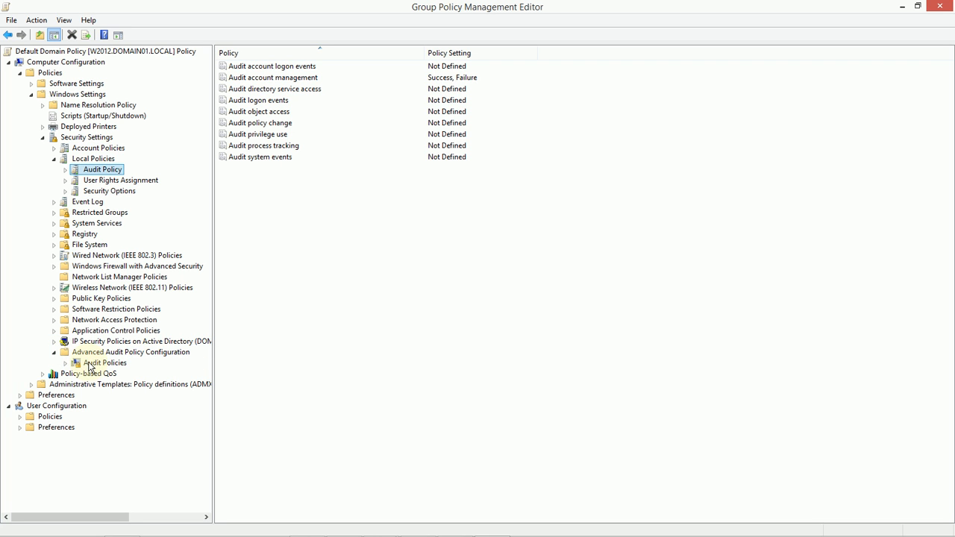
# Expand Advanced Audit Policy Configuration's Audit Policies and view the Account Logon subcategories.
pyautogui.click(104, 363)
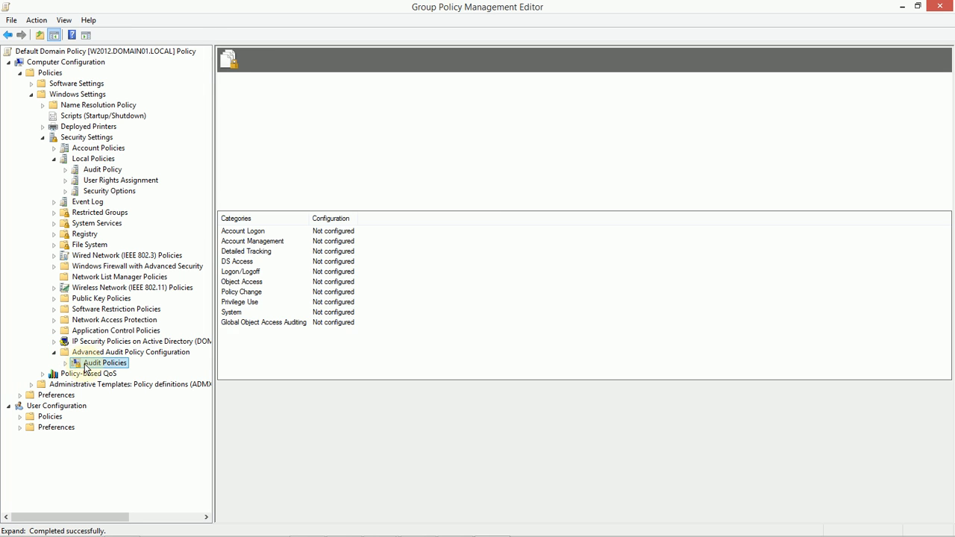
pyautogui.click(105, 362)
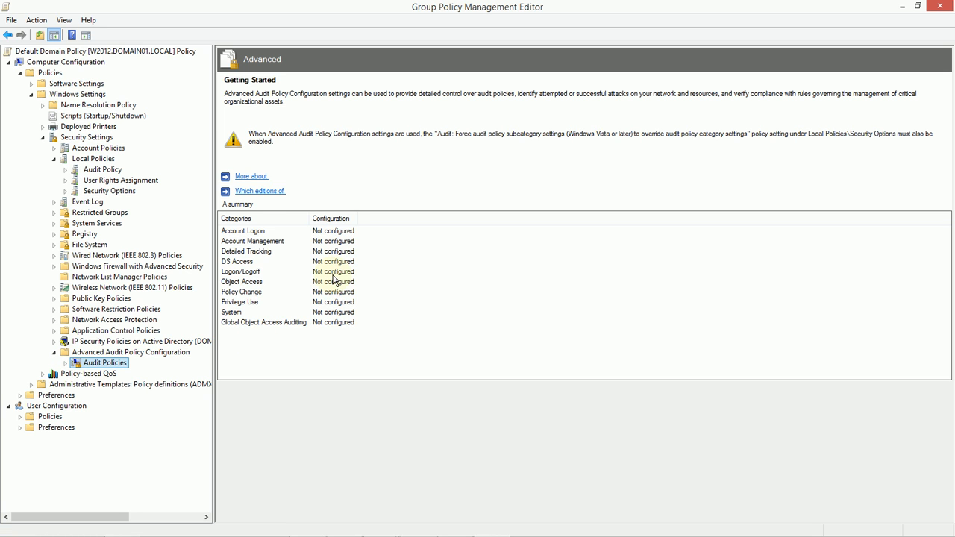
pyautogui.moveTo(458, 321)
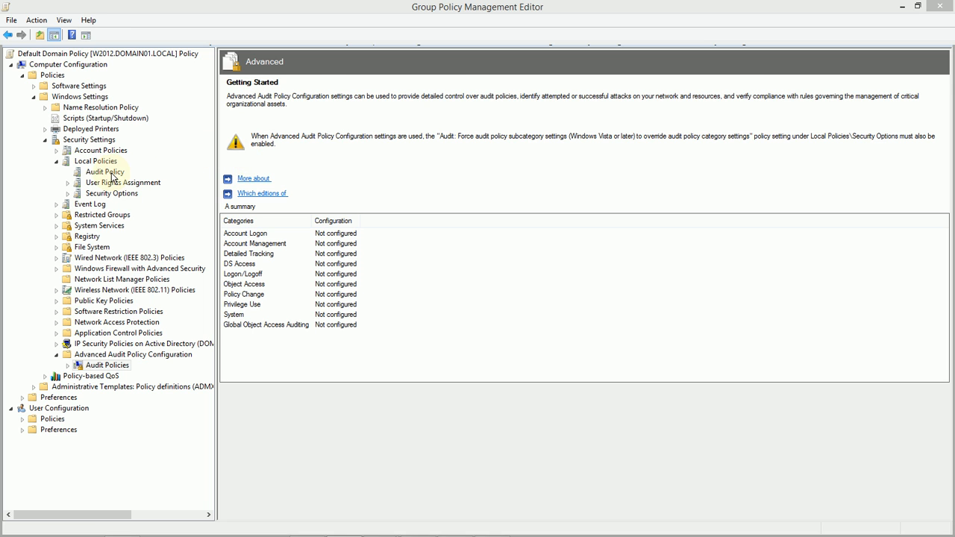
pyautogui.click(105, 172)
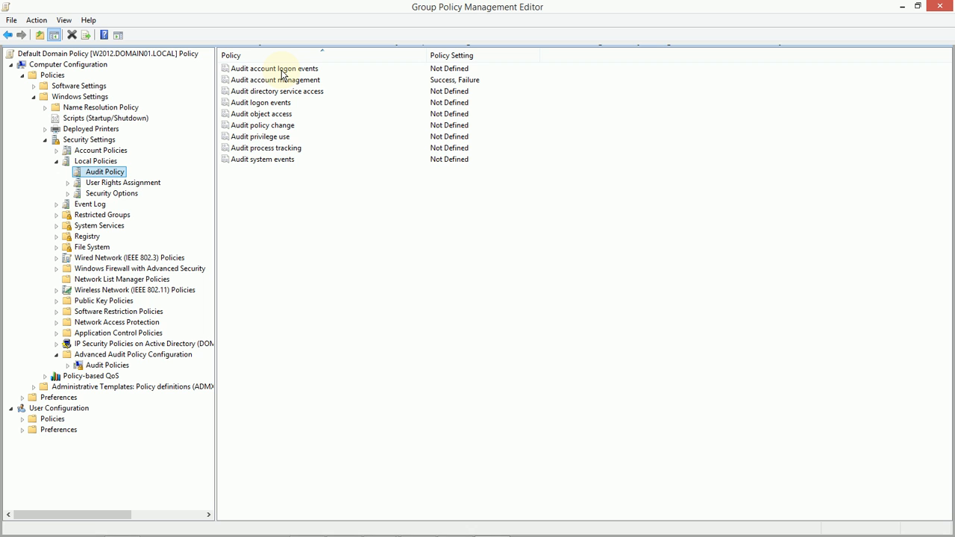
pyautogui.click(68, 365)
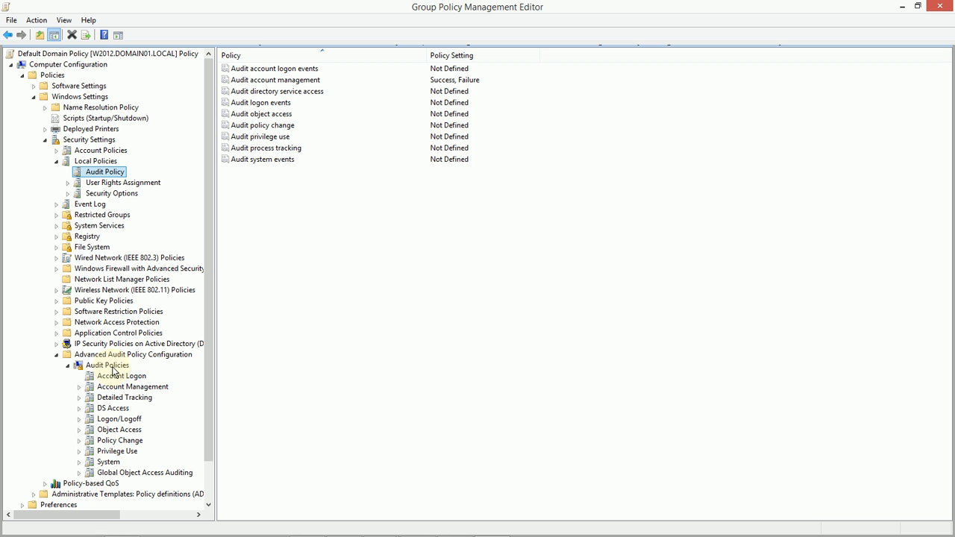
pyautogui.moveTo(108, 375)
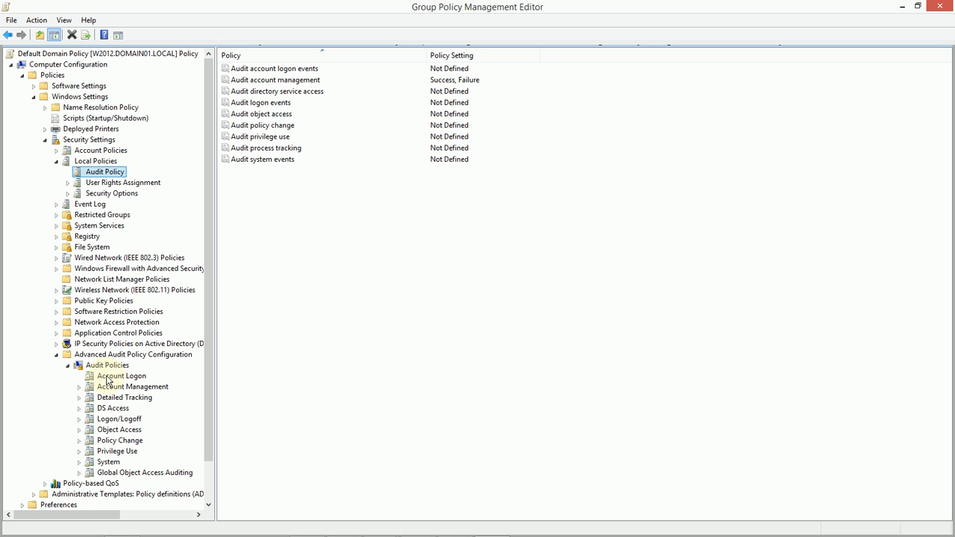
pyautogui.click(121, 376)
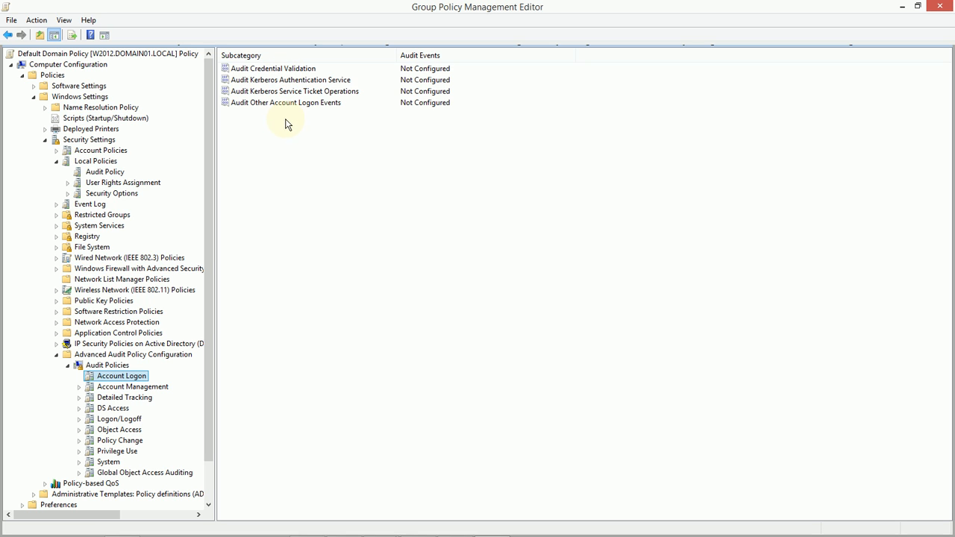
pyautogui.moveTo(280, 73)
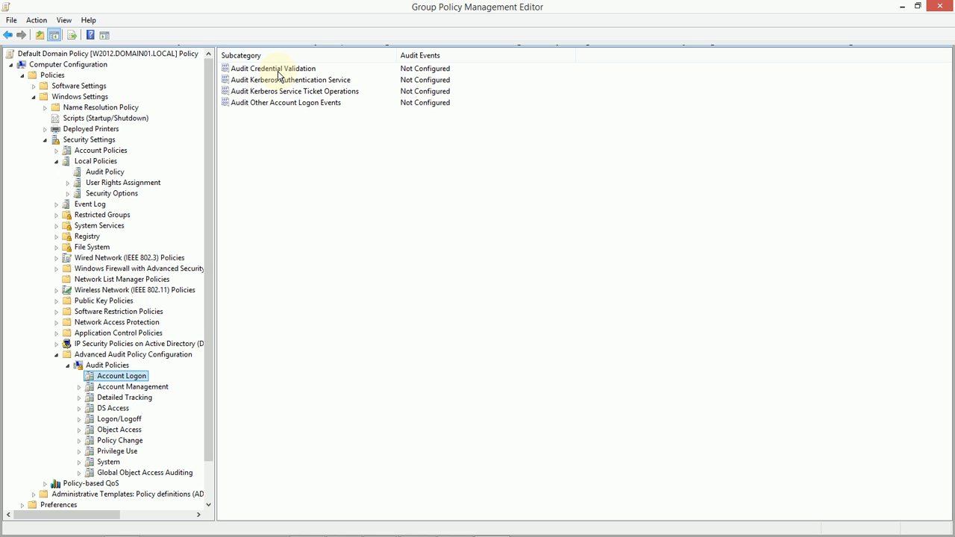
pyautogui.moveTo(283, 192)
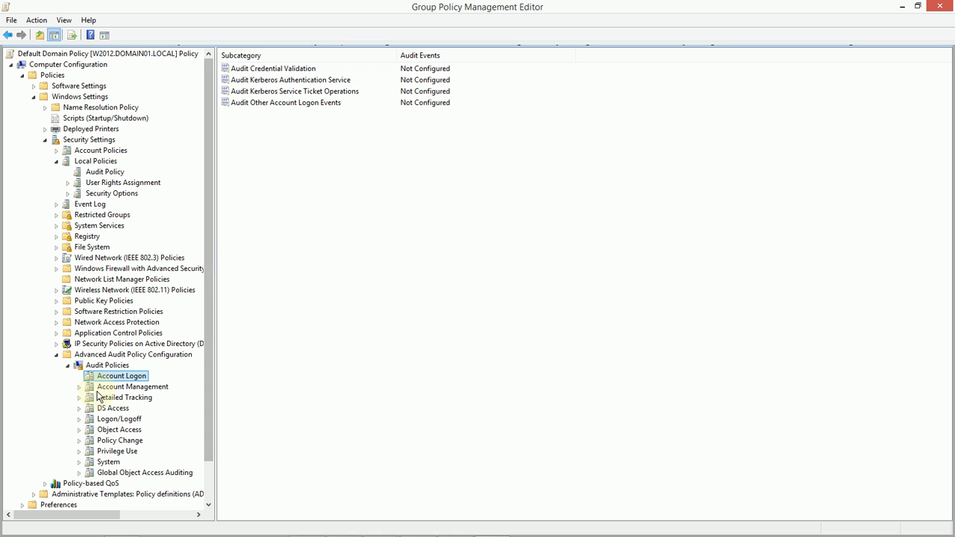
# View the Account Management subcategories, compare with the basic Audit Policy list, and return.
pyautogui.click(132, 387)
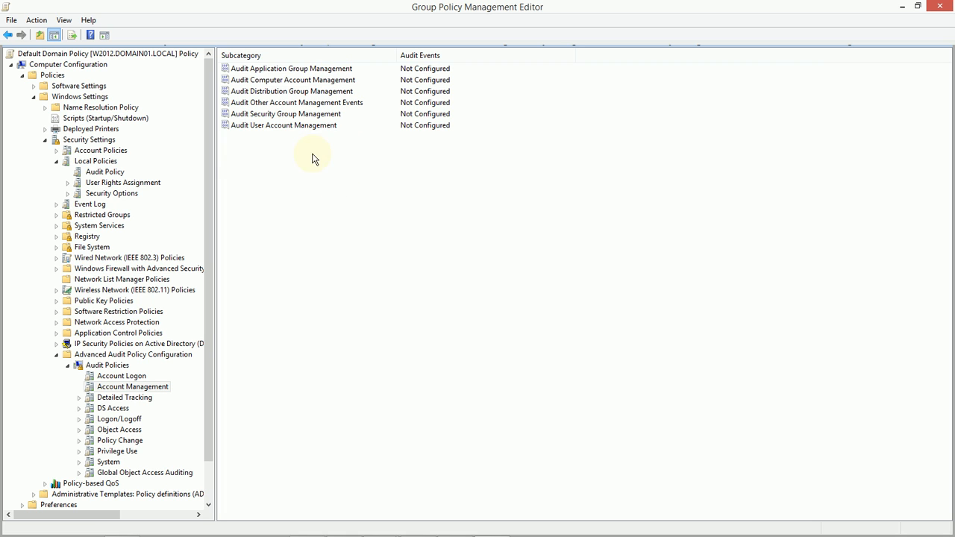
pyautogui.moveTo(337, 165)
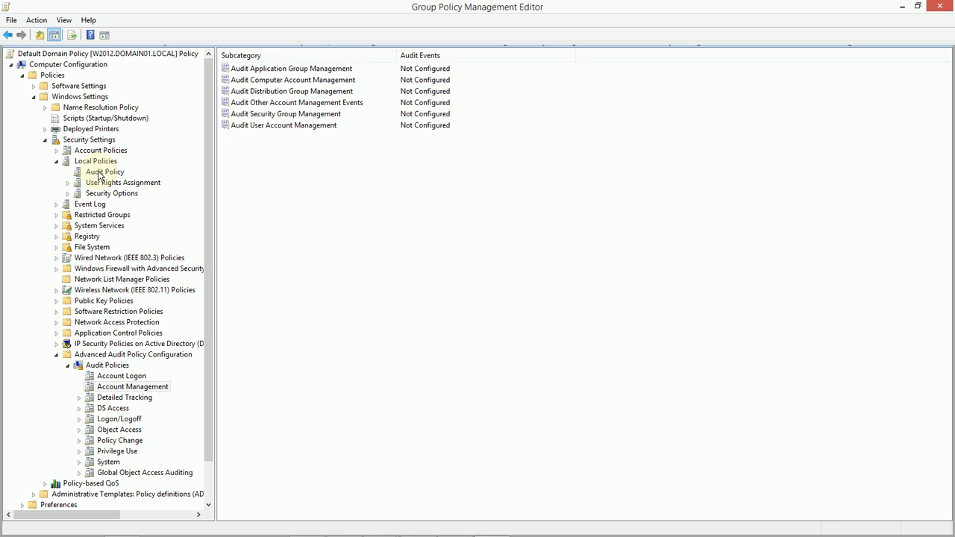
pyautogui.click(104, 172)
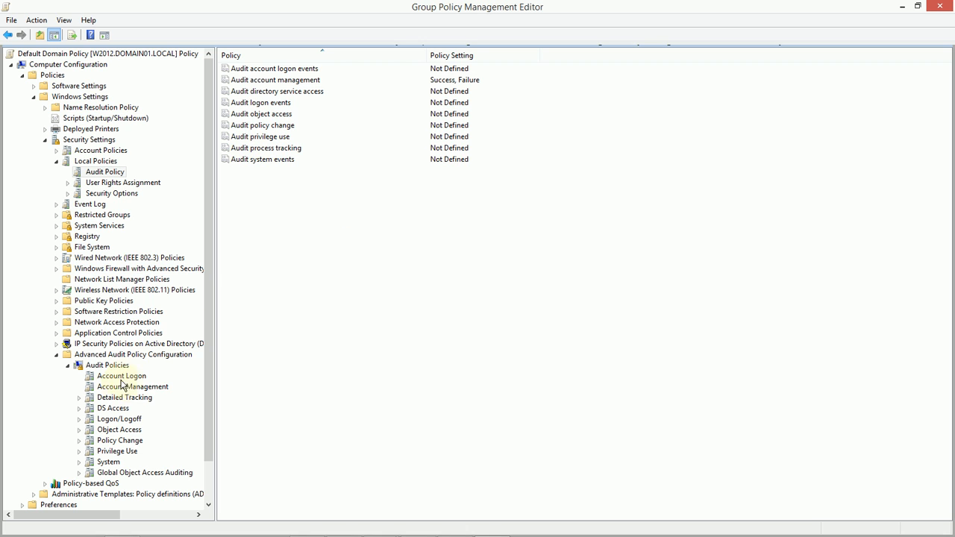
pyautogui.click(132, 387)
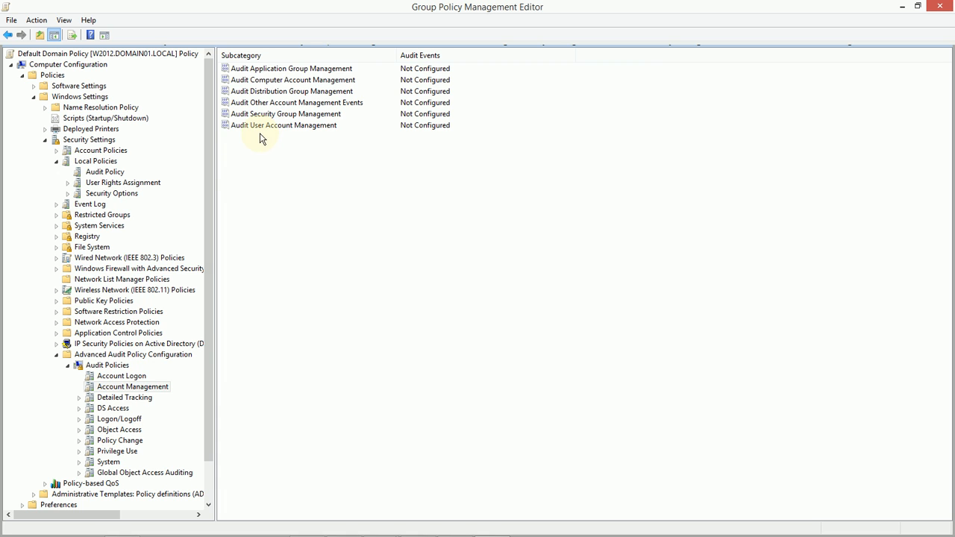
pyautogui.moveTo(294, 80)
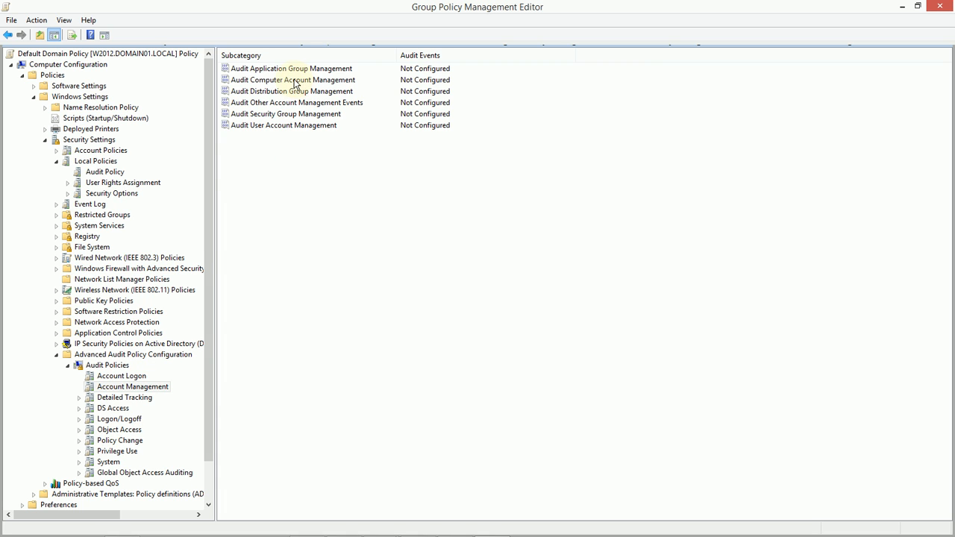
pyautogui.moveTo(272, 130)
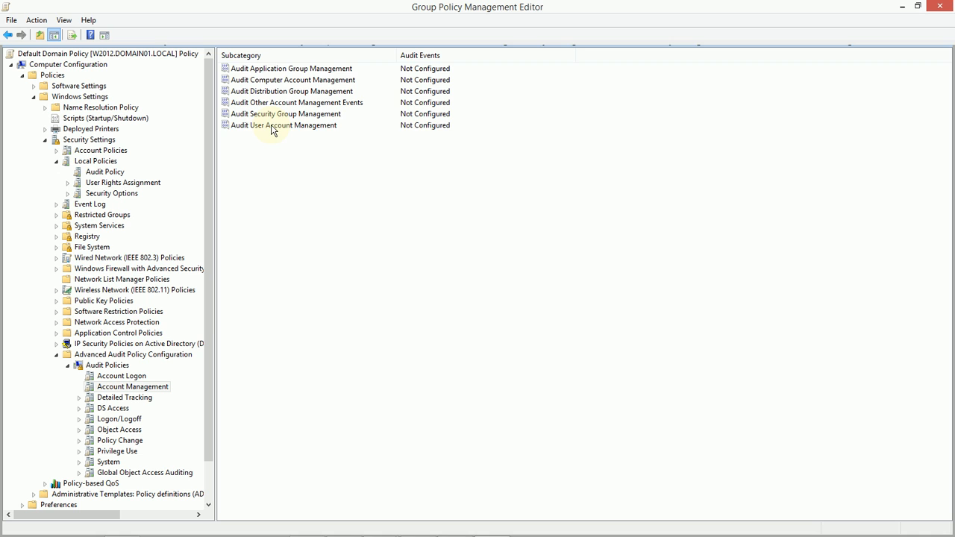
# Open the Audit User Account Management properties dialog.
pyautogui.doubleClick(283, 125)
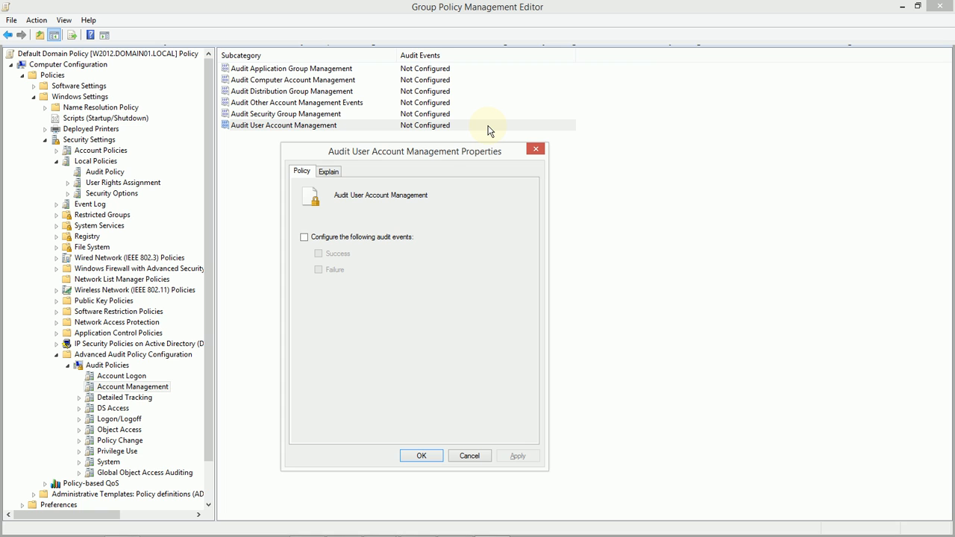
pyautogui.moveTo(554, 131)
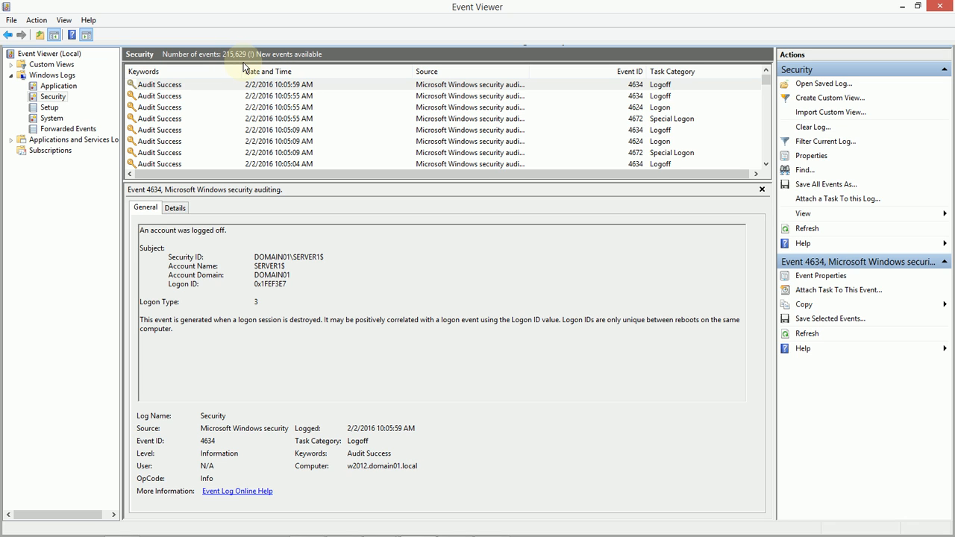
pyautogui.moveTo(243, 66)
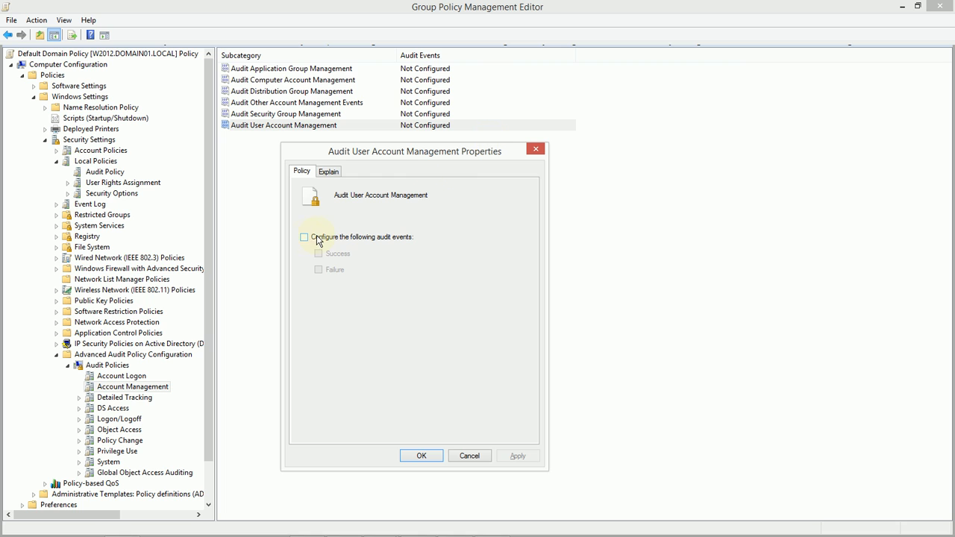
# Enable audit events for User Account Management and tick Success and Failure.
pyautogui.click(303, 236)
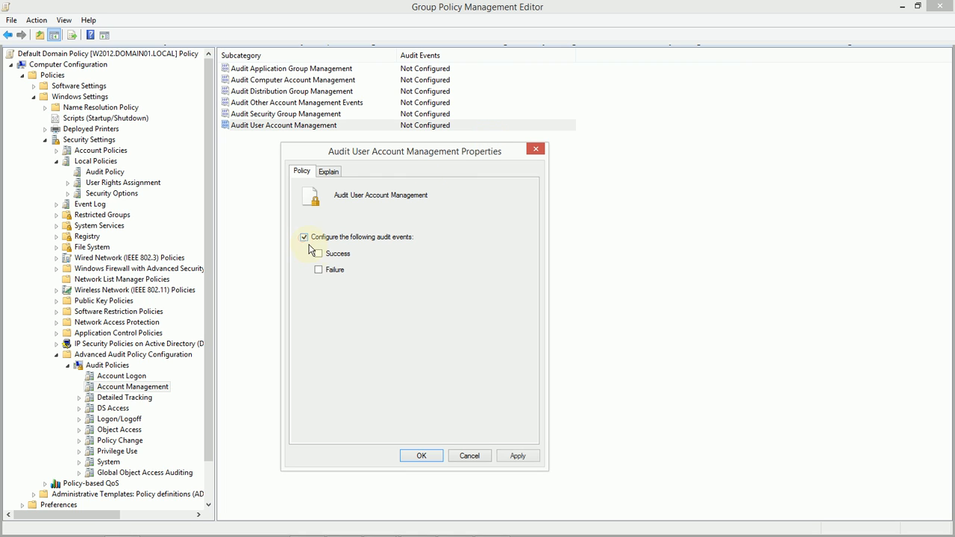
pyautogui.click(318, 269)
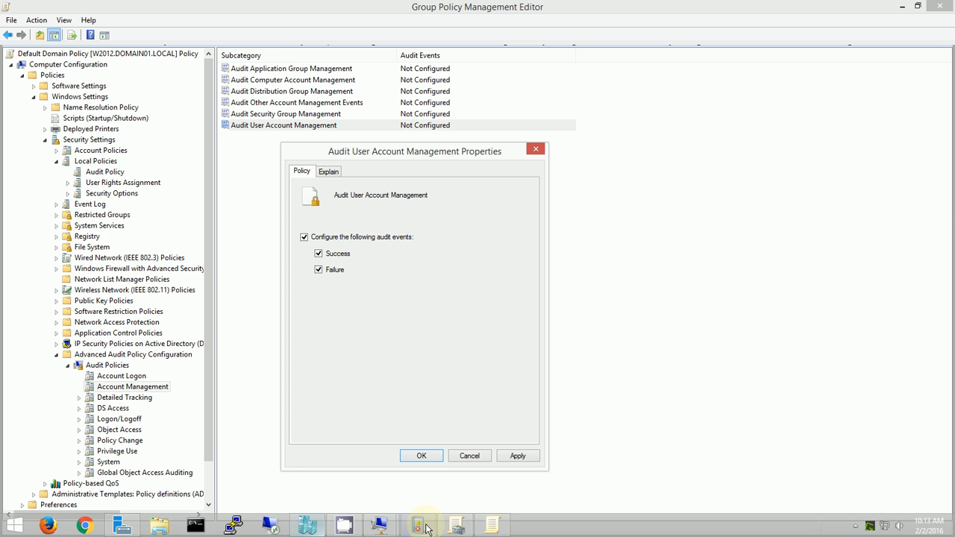
# Apply and confirm Success and Failure auditing, then select the Default Domain Controllers Policy.
pyautogui.click(417, 526)
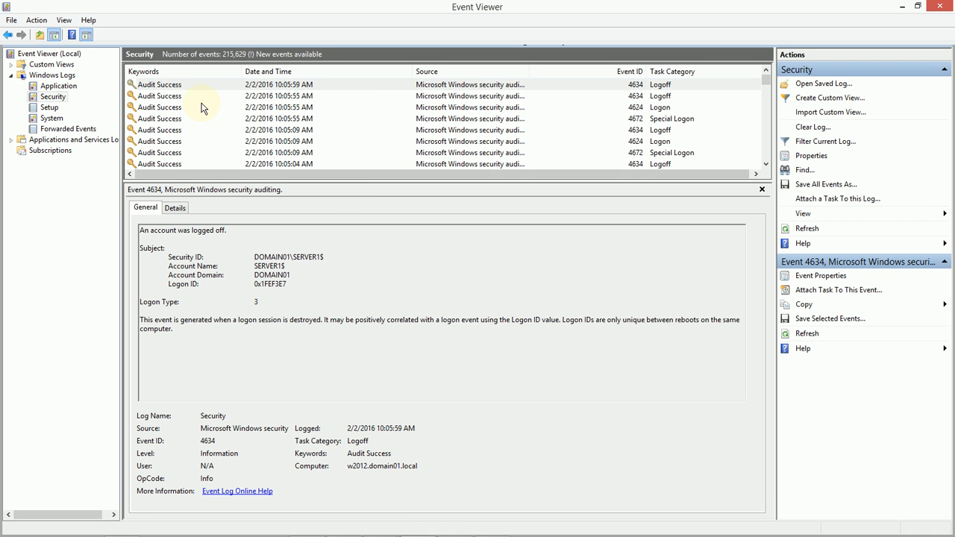
pyautogui.moveTo(231, 143)
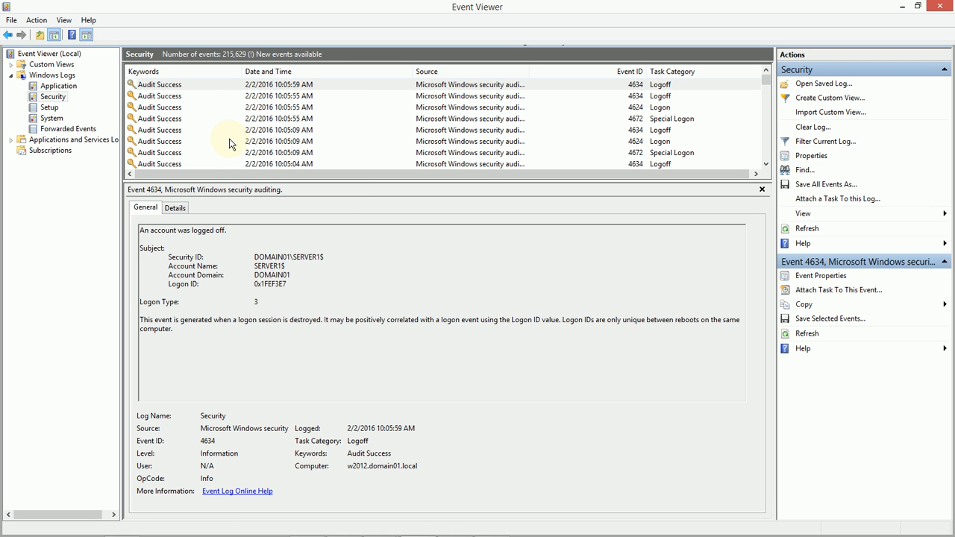
pyautogui.moveTo(224, 141)
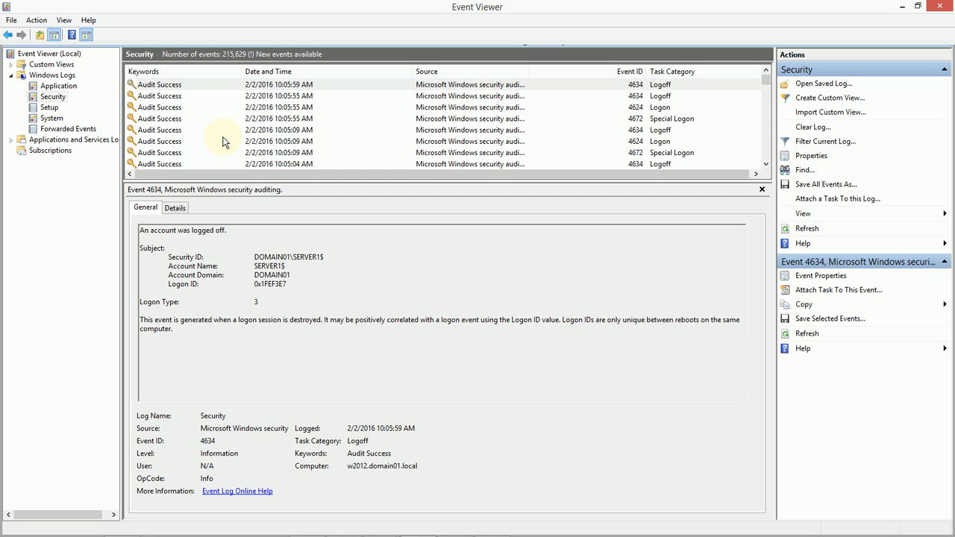
pyautogui.moveTo(460, 135)
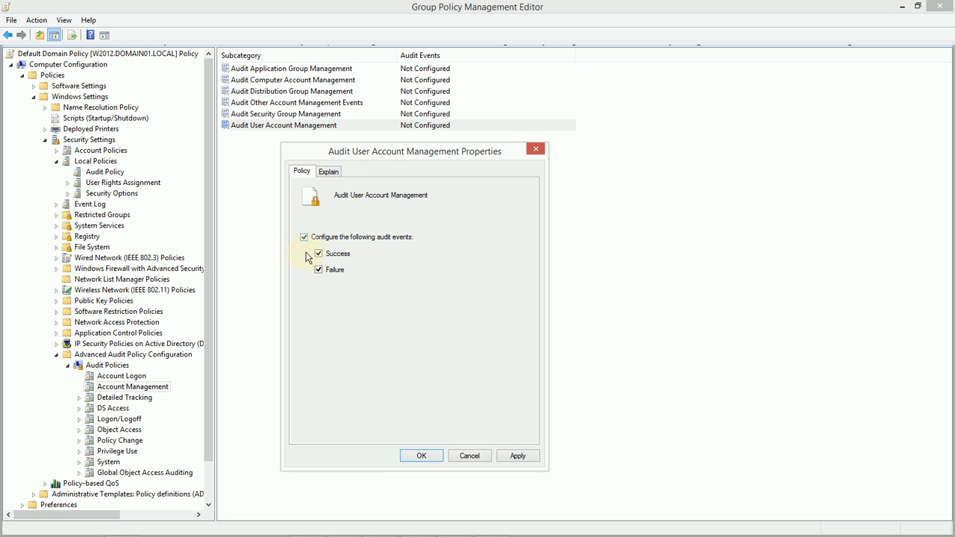
pyautogui.click(421, 455)
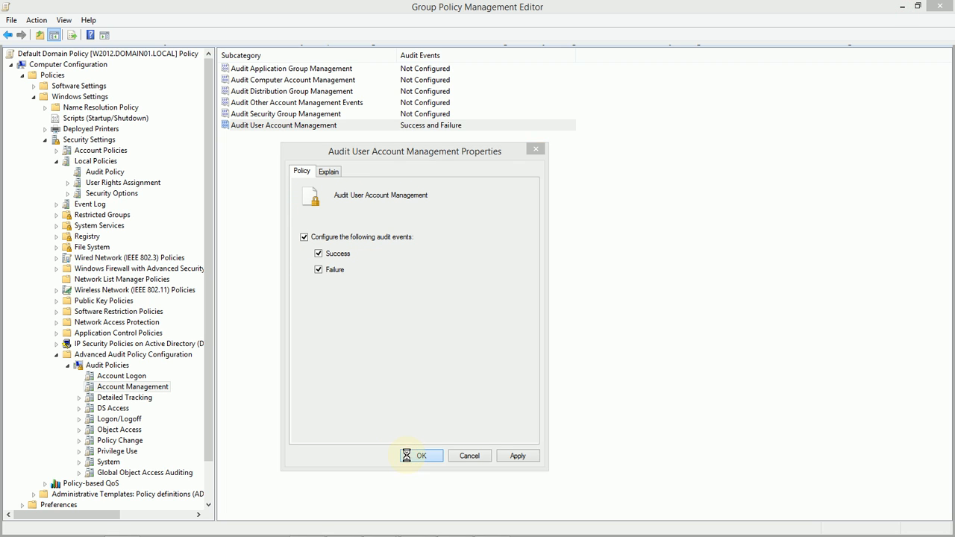
pyautogui.click(421, 455)
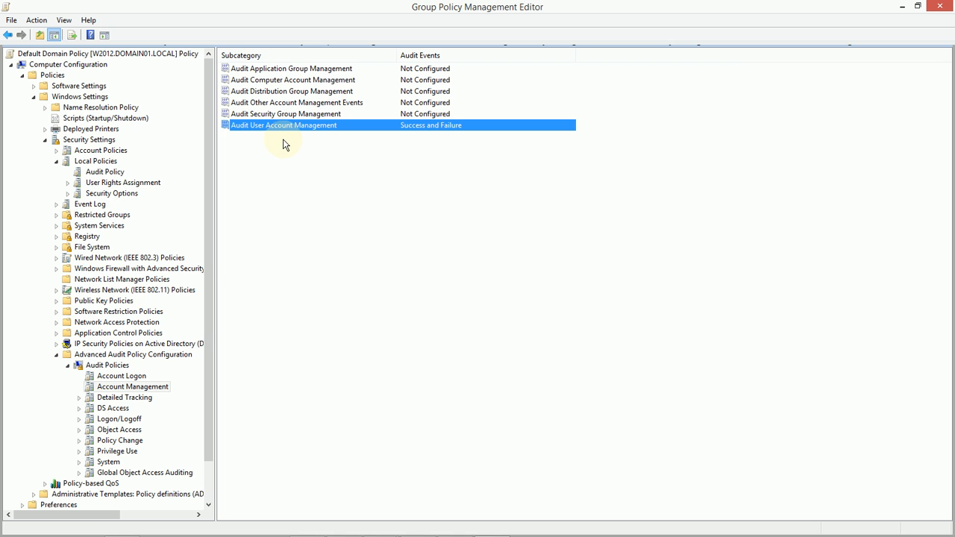
pyautogui.moveTo(282, 68)
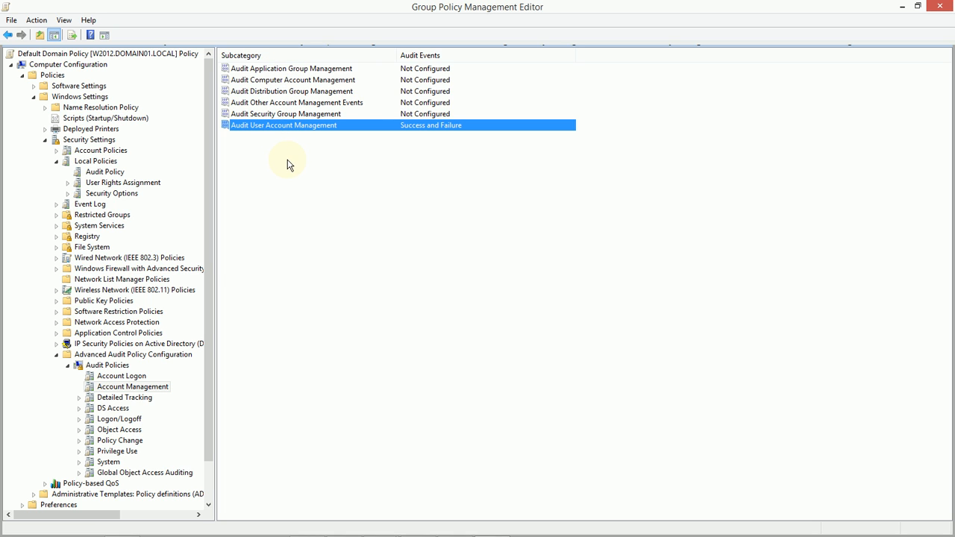
pyautogui.moveTo(252, 270)
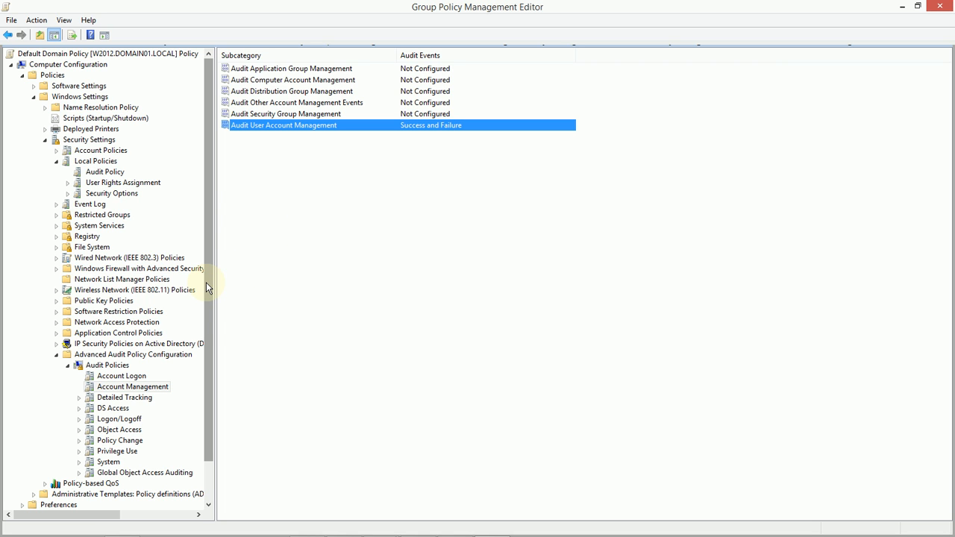
pyautogui.moveTo(261, 282)
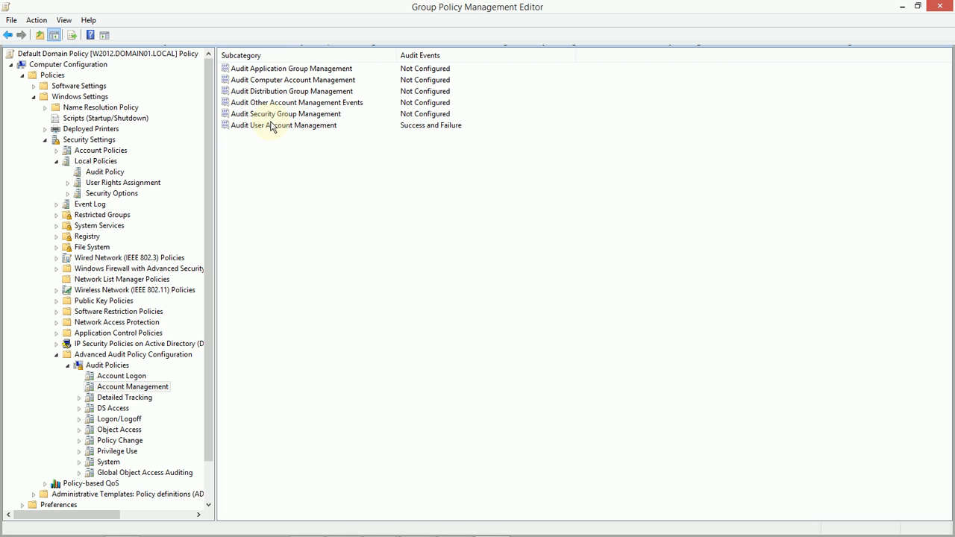
pyautogui.moveTo(918, 15)
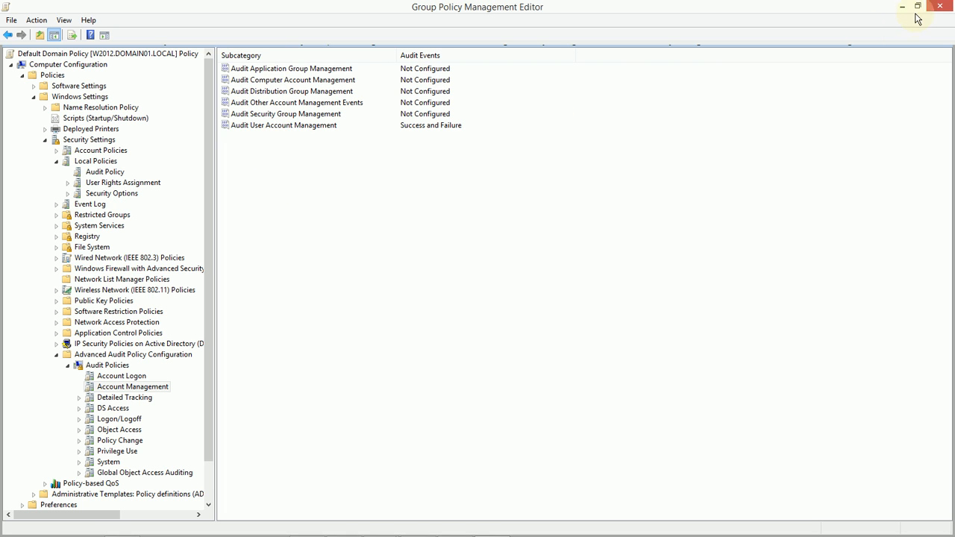
pyautogui.moveTo(918, 6)
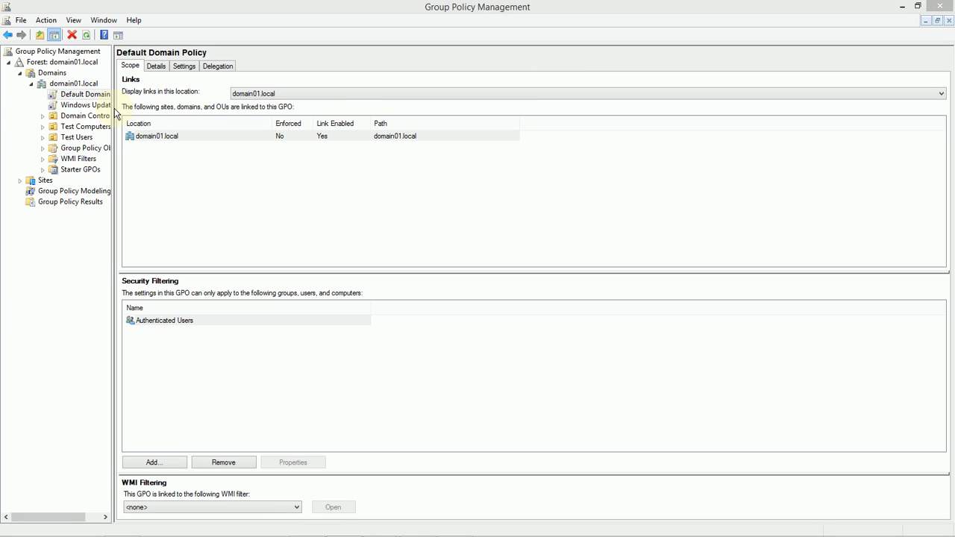
pyautogui.click(85, 126)
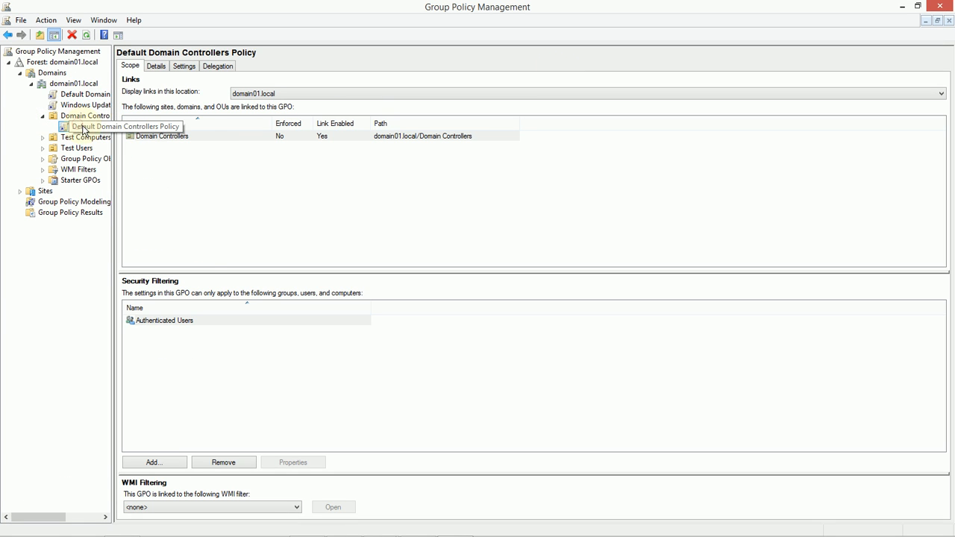
# Open the Default Domain Controllers Policy and view its Local Policies audit settings.
pyautogui.doubleClick(127, 126)
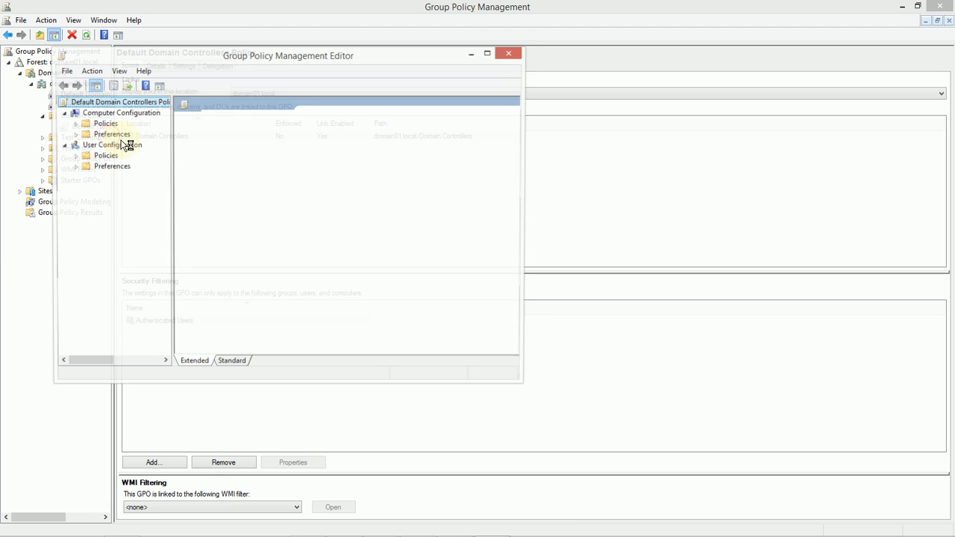
pyautogui.click(487, 53)
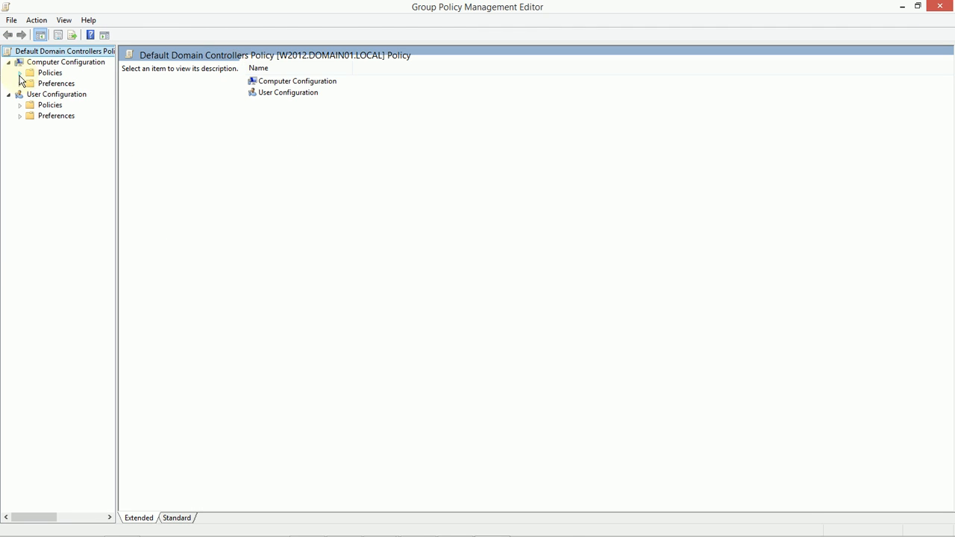
pyautogui.click(21, 72)
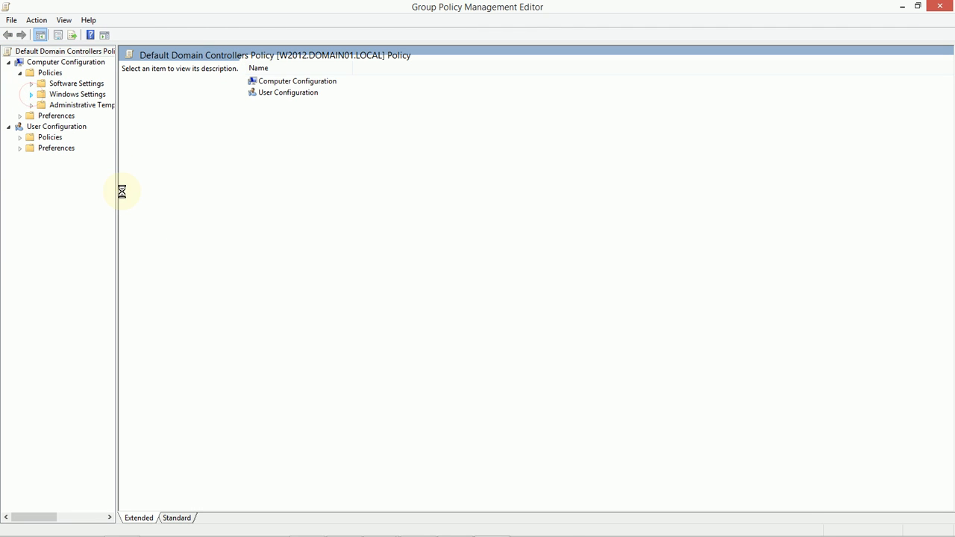
pyautogui.click(32, 94)
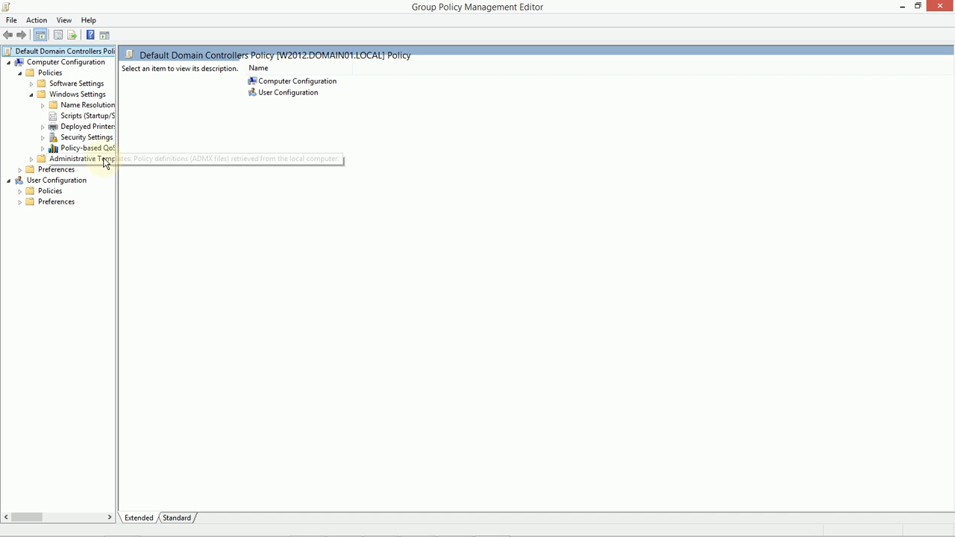
pyautogui.moveTo(143, 173)
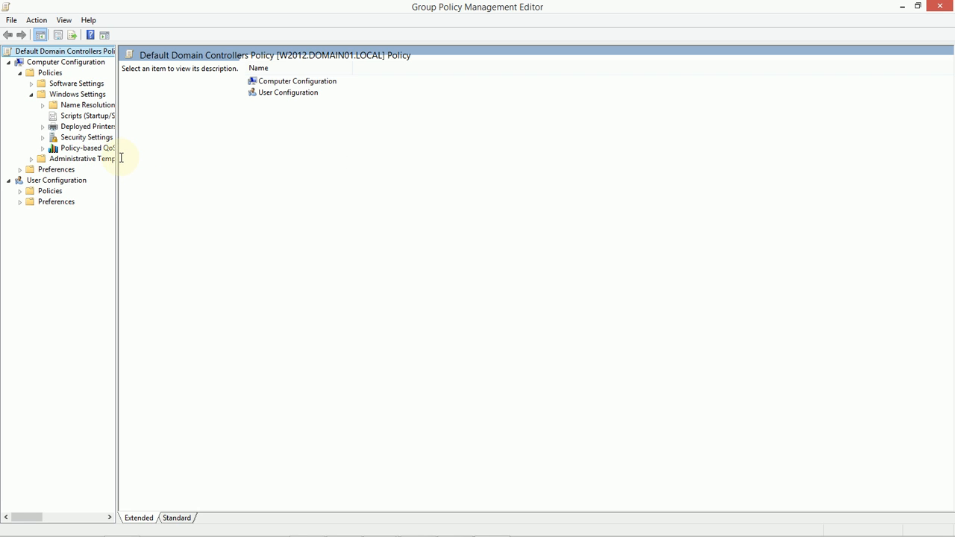
pyautogui.click(42, 137)
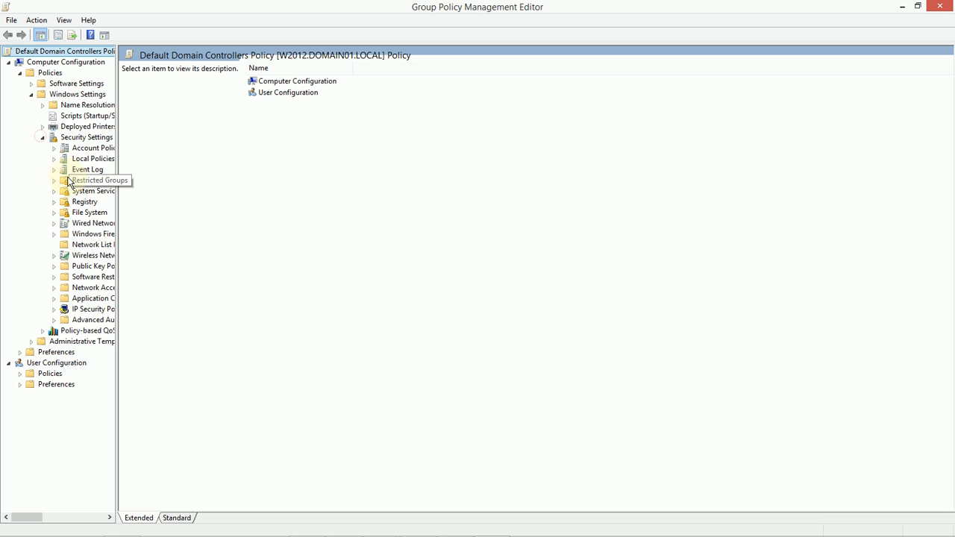
pyautogui.click(55, 158)
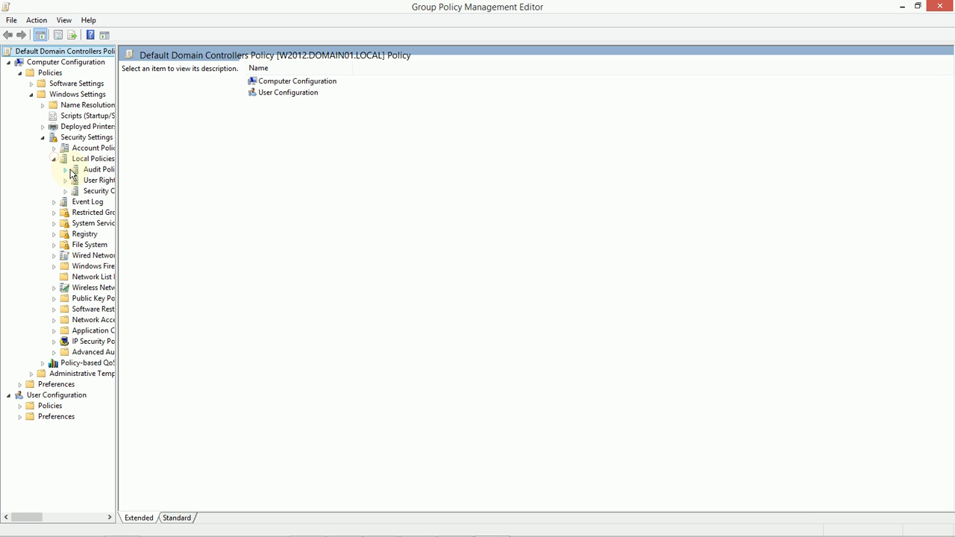
pyautogui.click(98, 169)
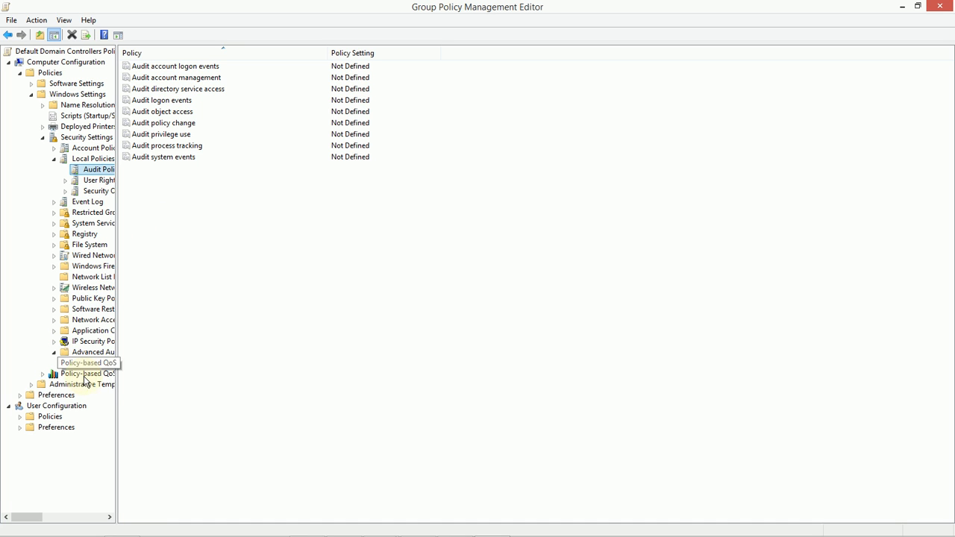
# Review the advanced Audit Policies summary, Detailed Tracking and Logon/Logoff subcategories.
pyautogui.click(54, 351)
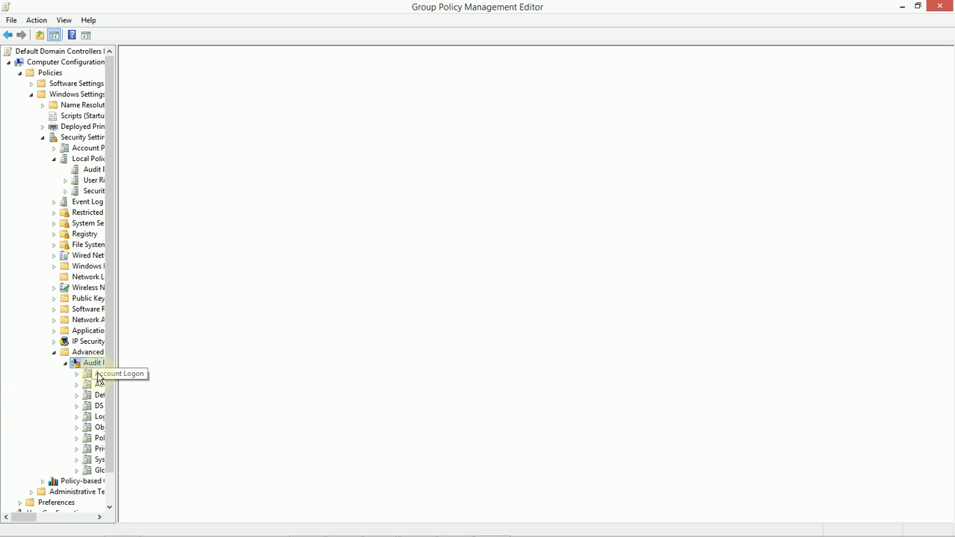
pyautogui.click(105, 362)
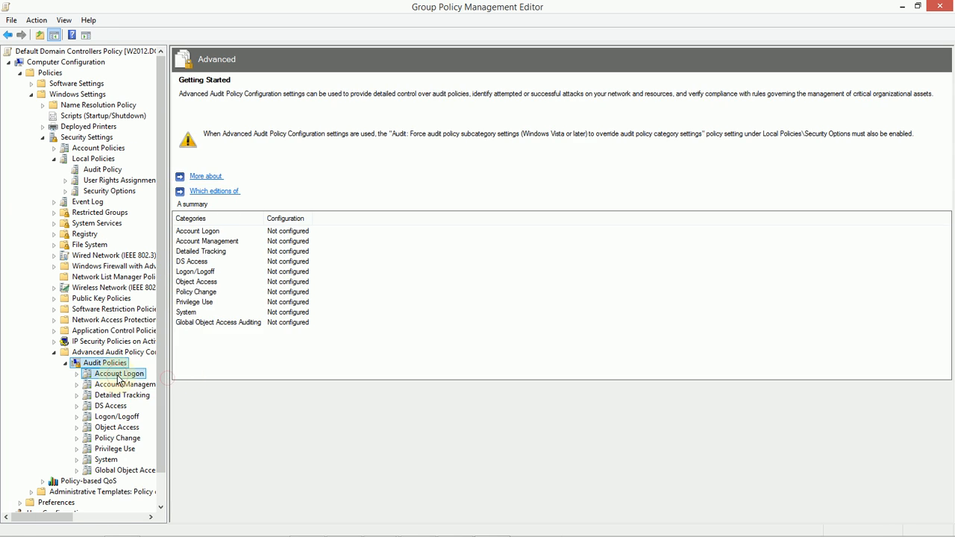
pyautogui.click(122, 394)
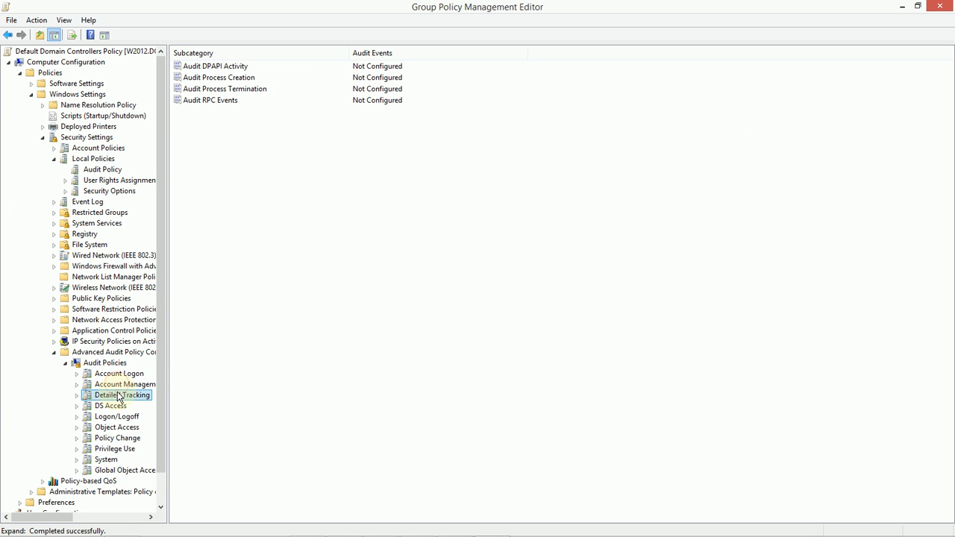
pyautogui.click(117, 416)
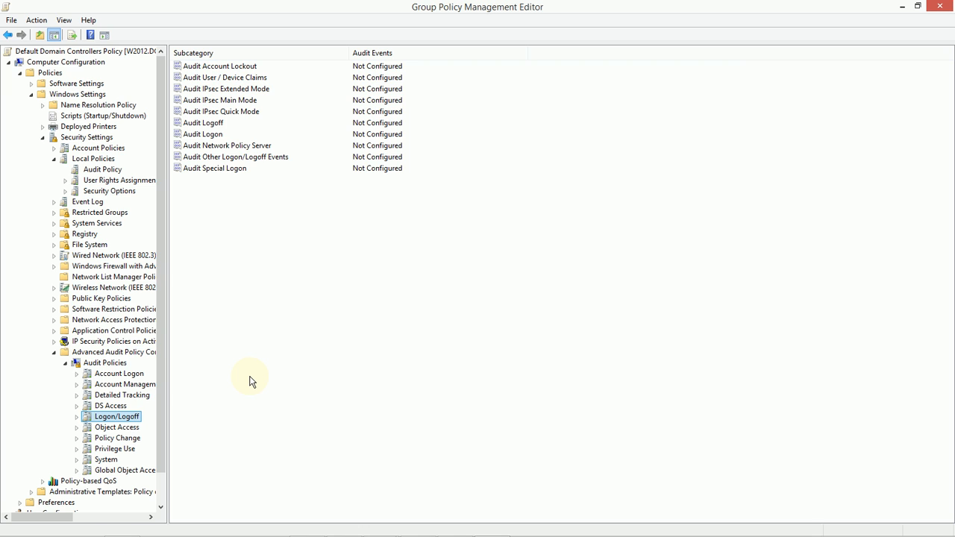
pyautogui.moveTo(217, 300)
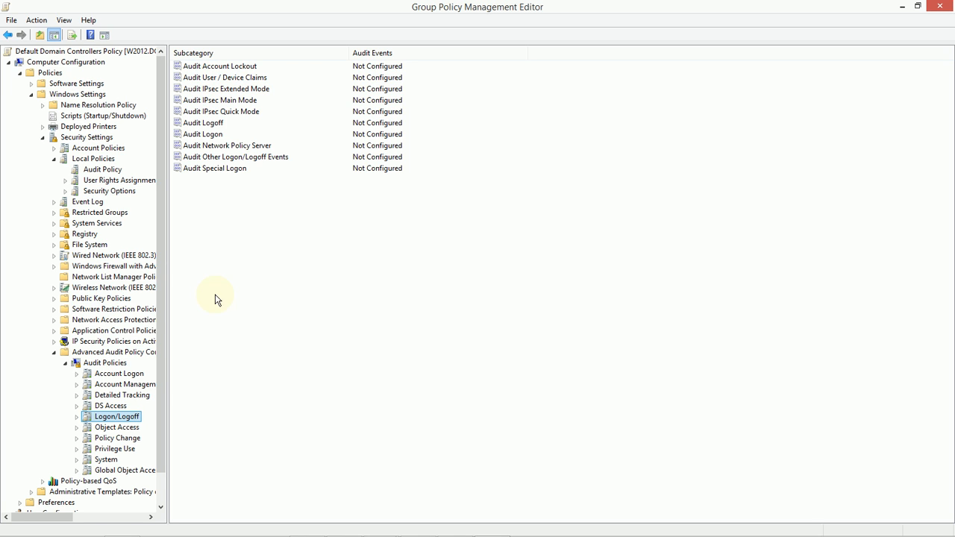
pyautogui.moveTo(216, 260)
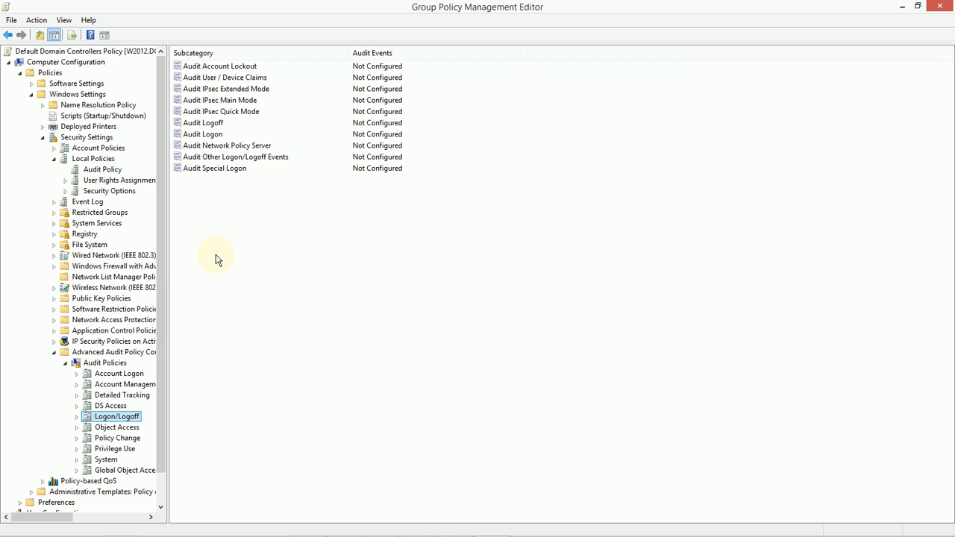
pyautogui.moveTo(181, 152)
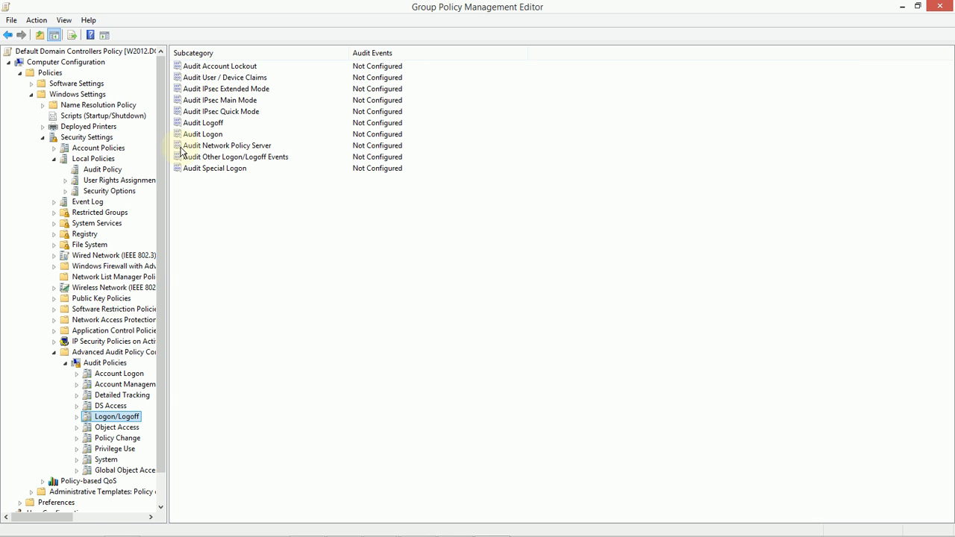
pyautogui.moveTo(246, 190)
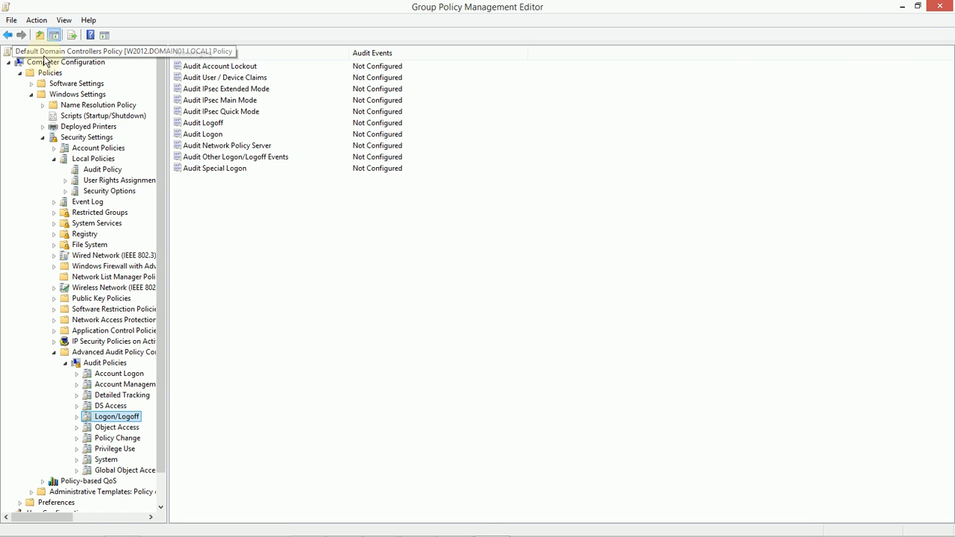
pyautogui.moveTo(940, 15)
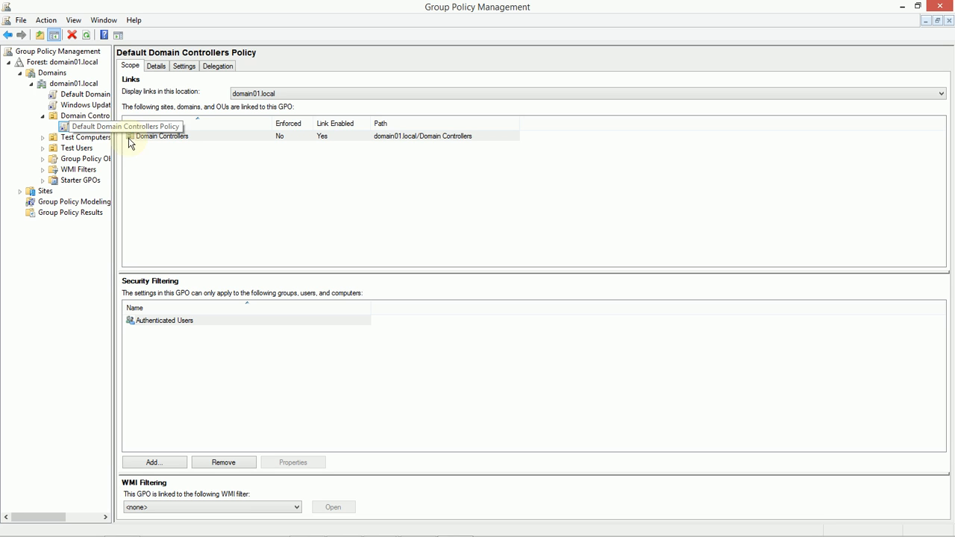
pyautogui.click(86, 126)
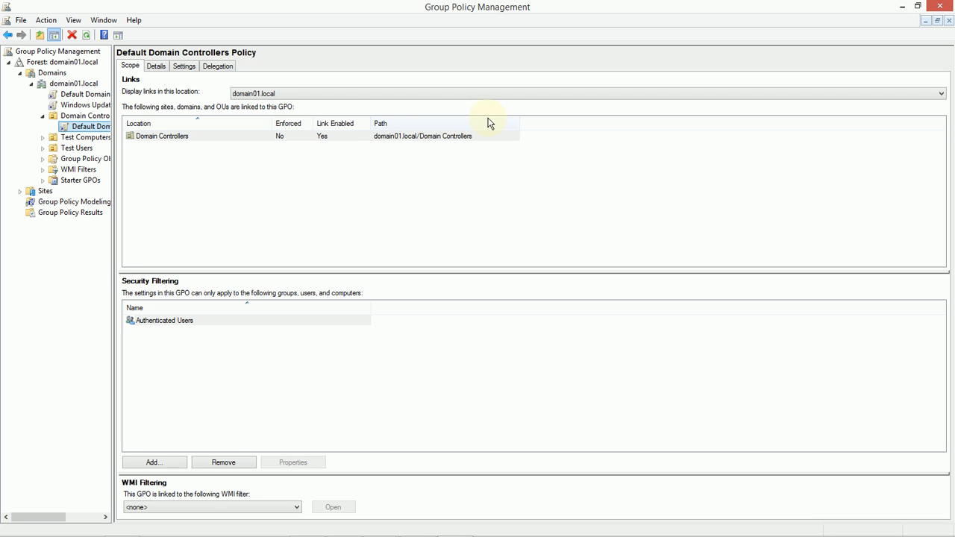
pyautogui.moveTo(903, 9)
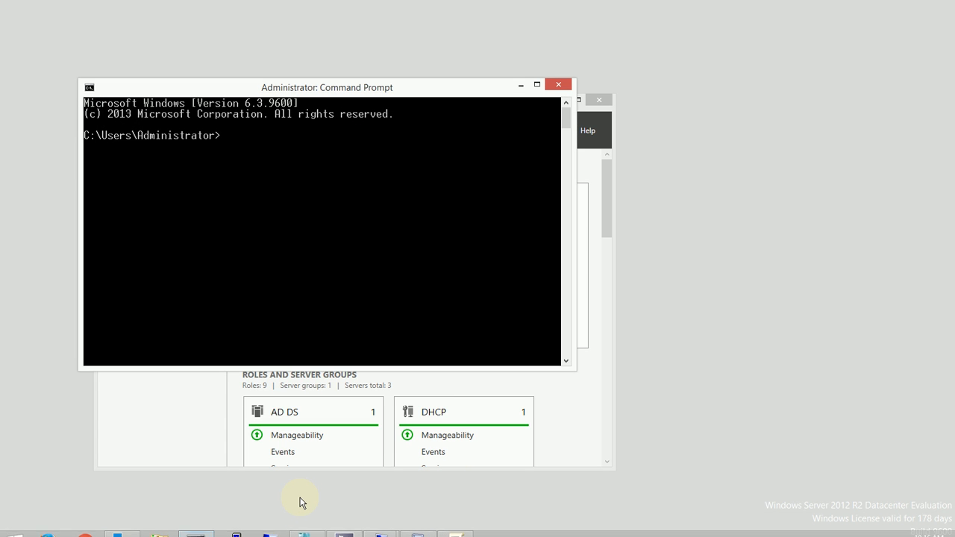
# Enter auditpol /get /category:* to list every audit category's setting.
pyautogui.write('au')
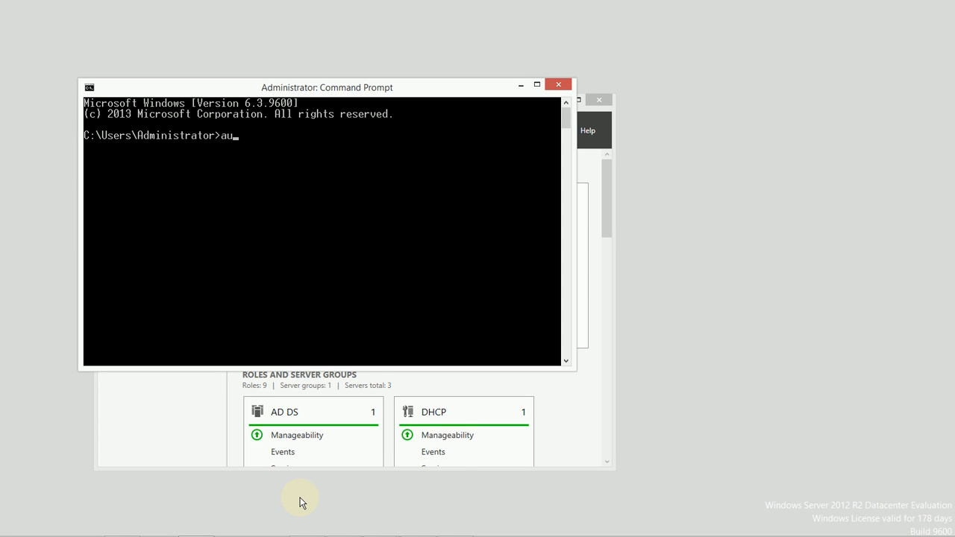
pyautogui.write('ditpol /')
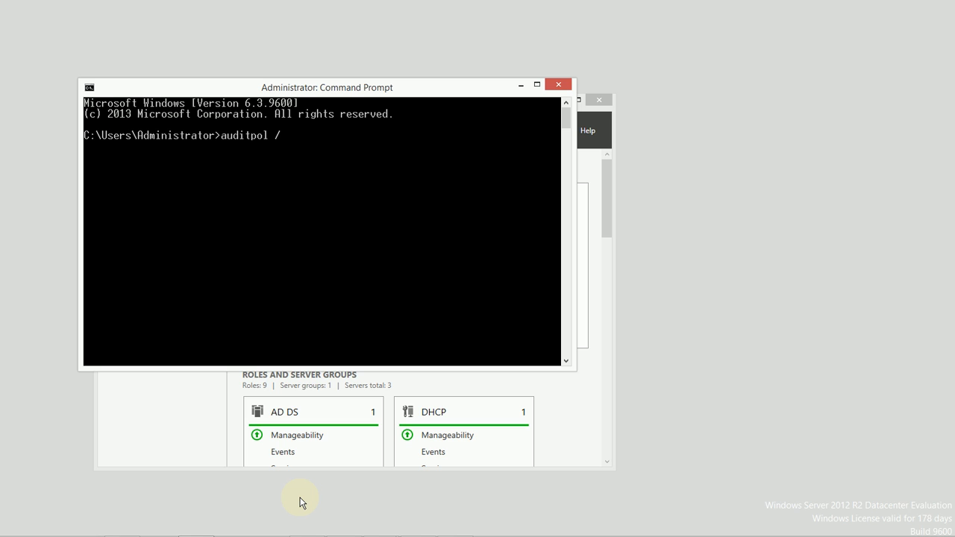
pyautogui.write('get /')
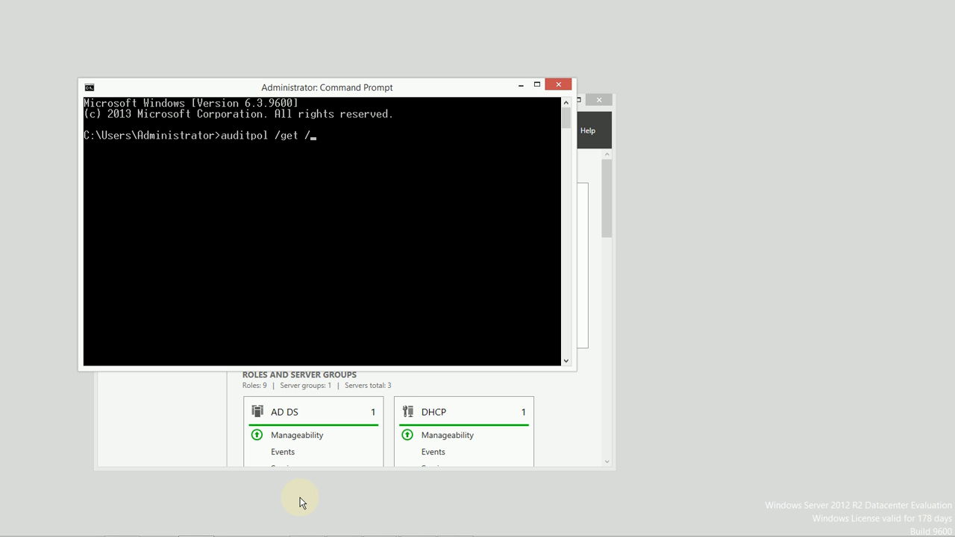
pyautogui.write('category')
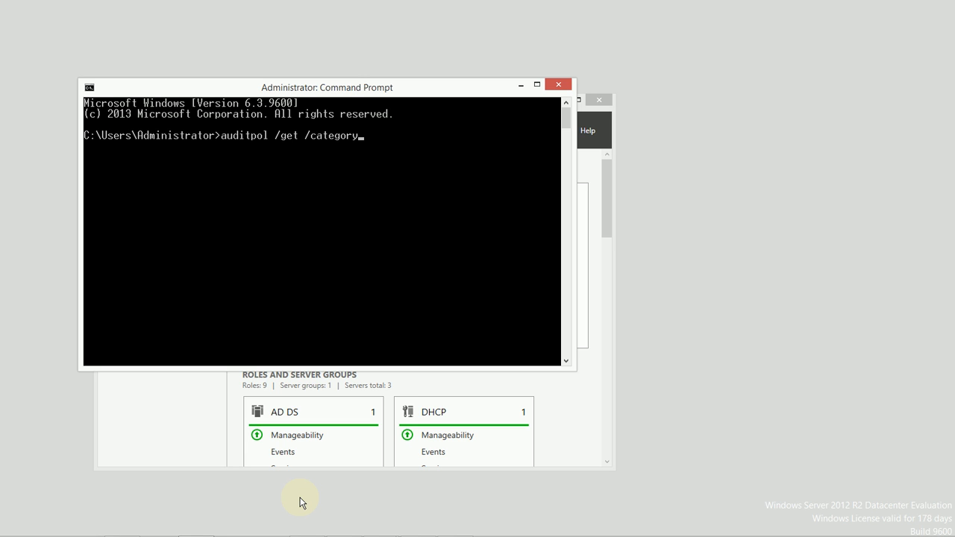
pyautogui.write('*')
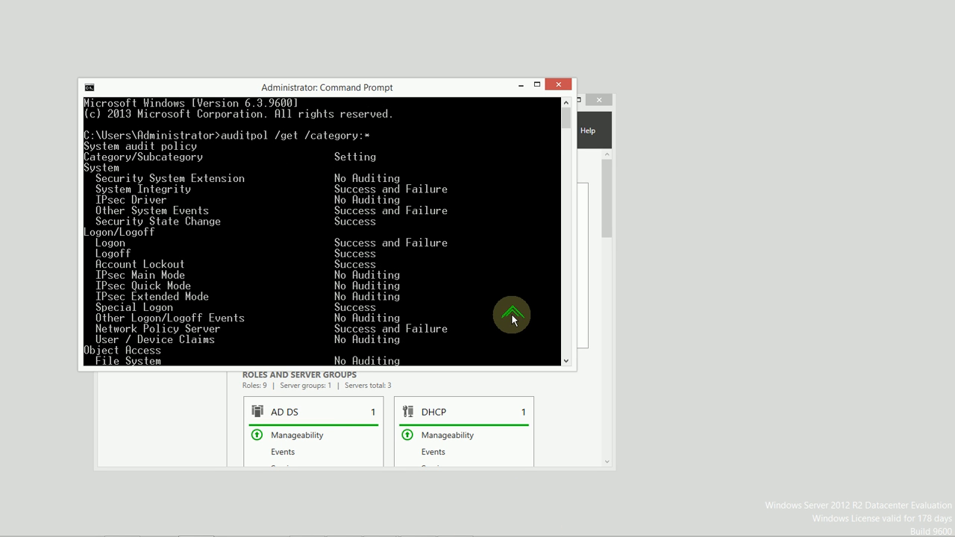
pyautogui.moveTo(234, 152)
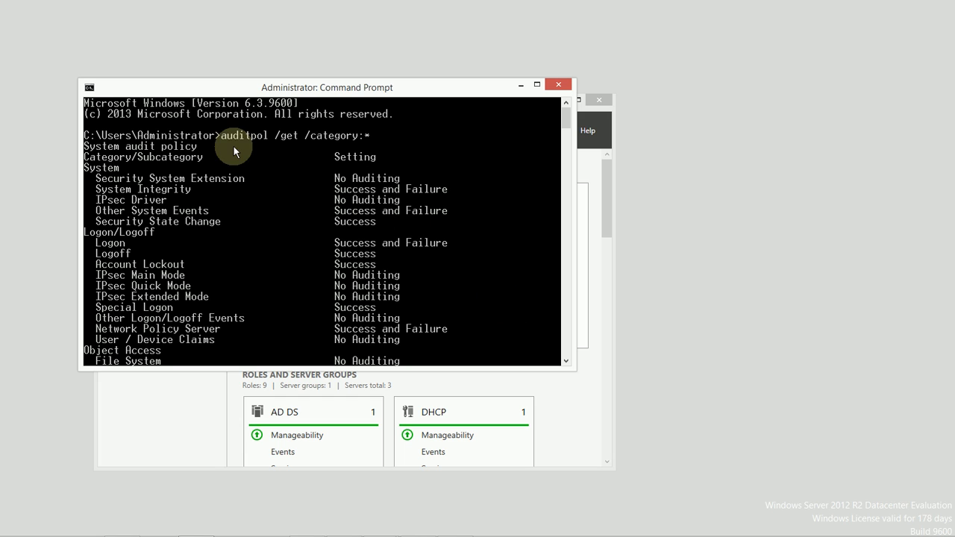
pyautogui.moveTo(450, 157)
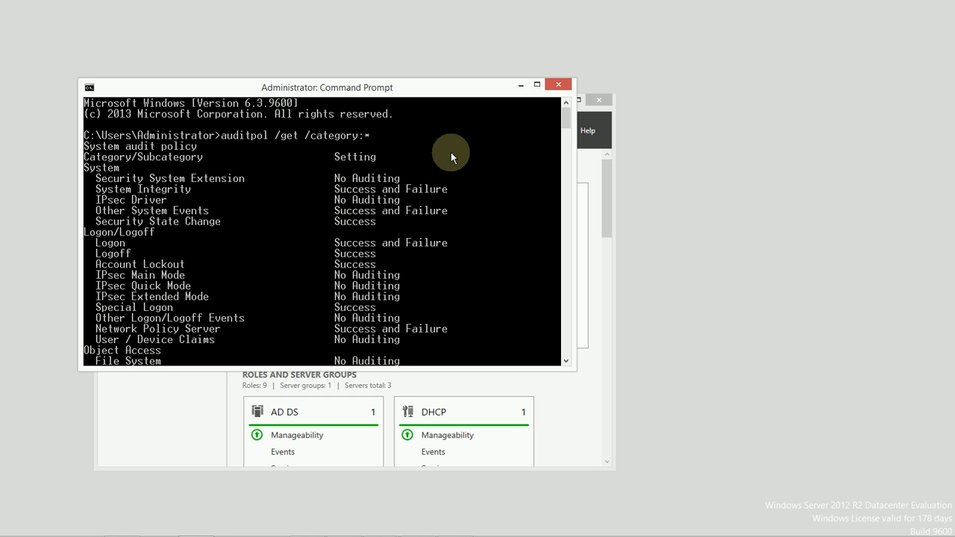
pyautogui.moveTo(465, 179)
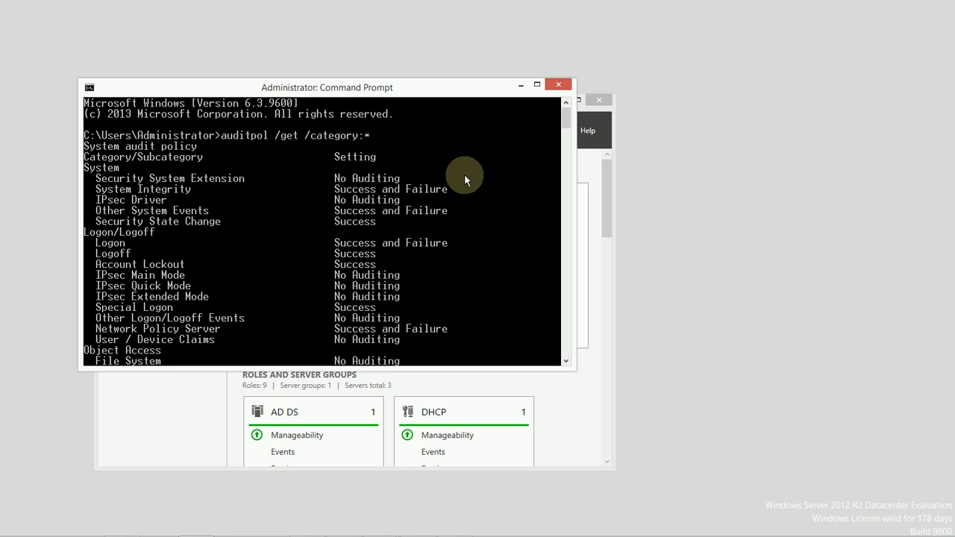
# Scroll the auditpol output to the Account Management section and its end.
pyautogui.scroll(-3)
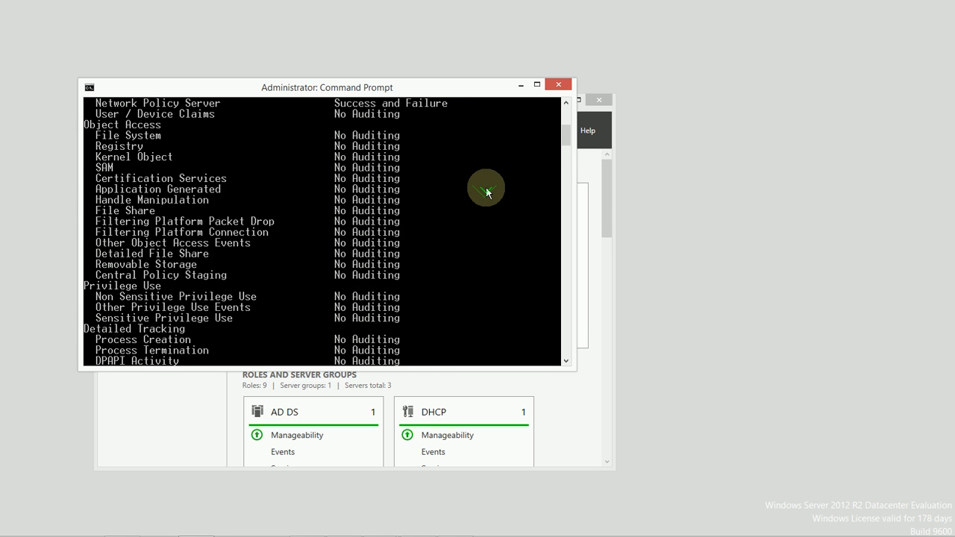
pyautogui.scroll(-3)
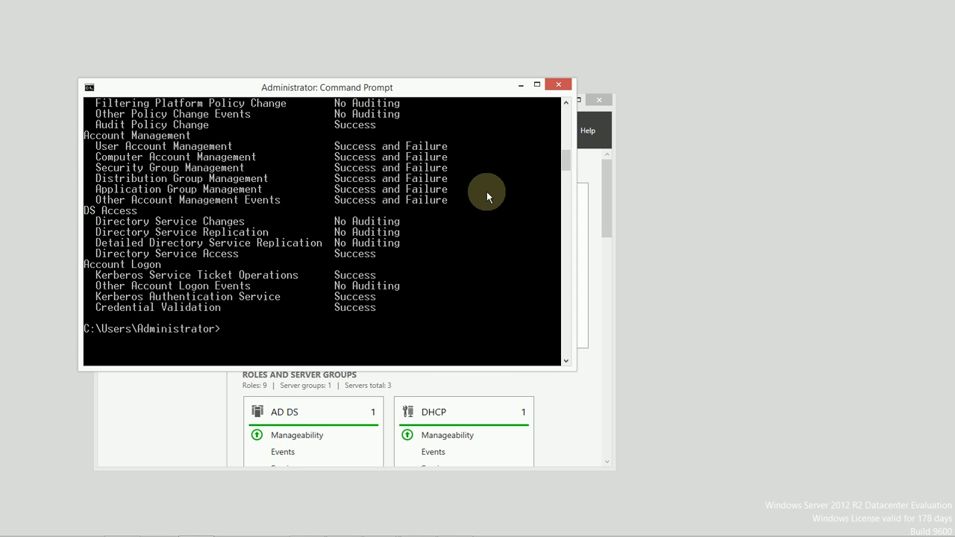
pyautogui.moveTo(481, 192)
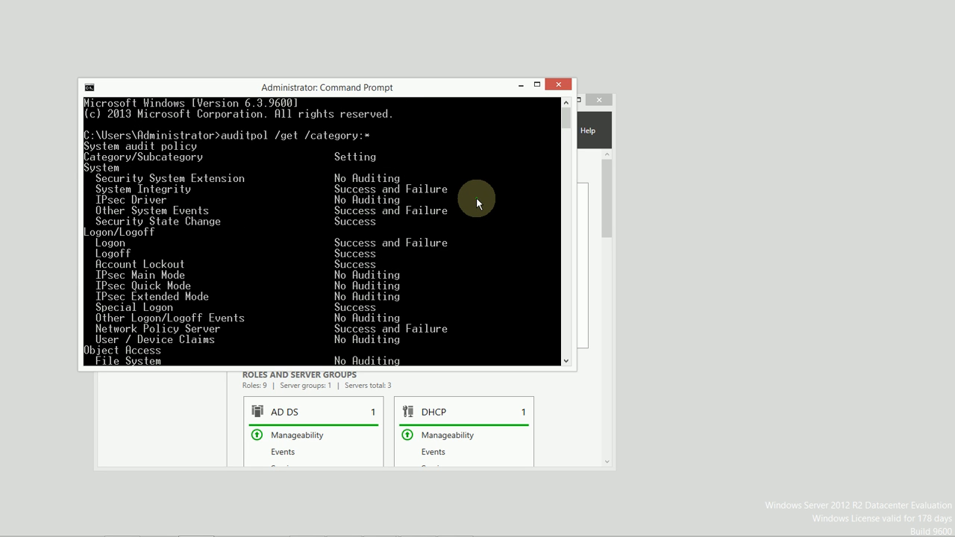
pyautogui.scroll(-3)
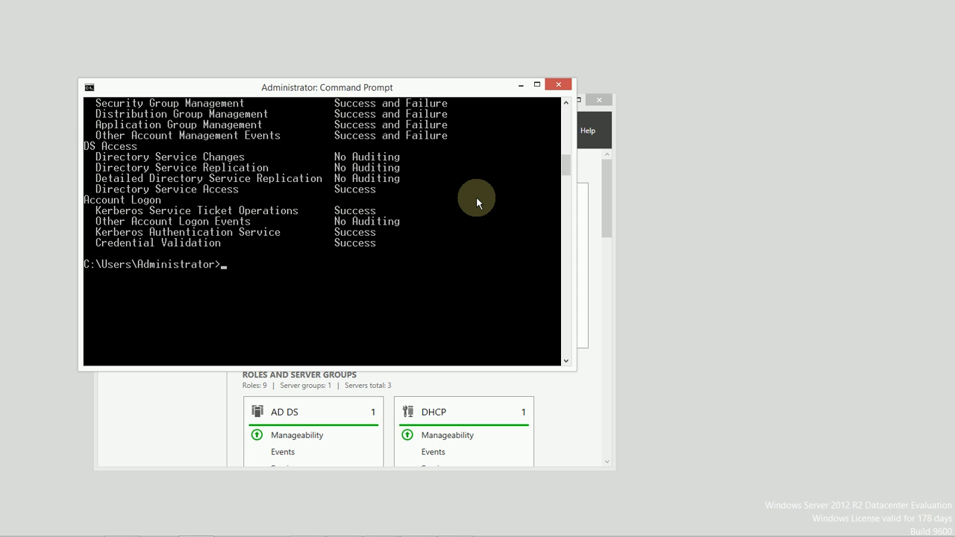
pyautogui.moveTo(490, 221)
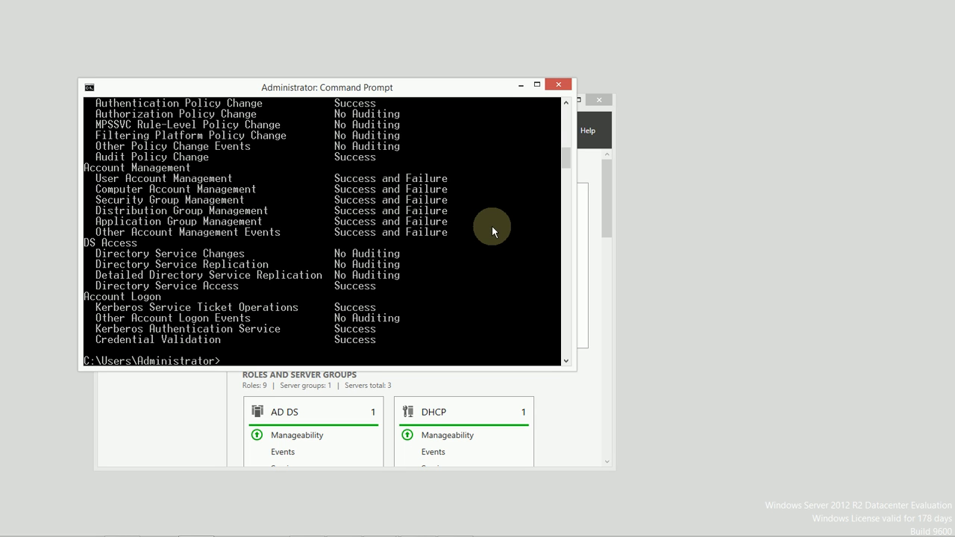
pyautogui.moveTo(499, 237)
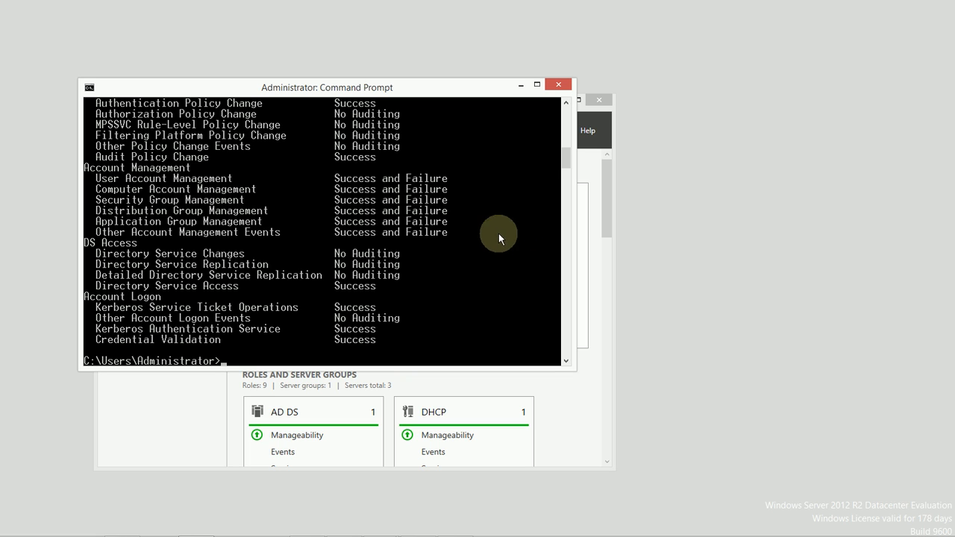